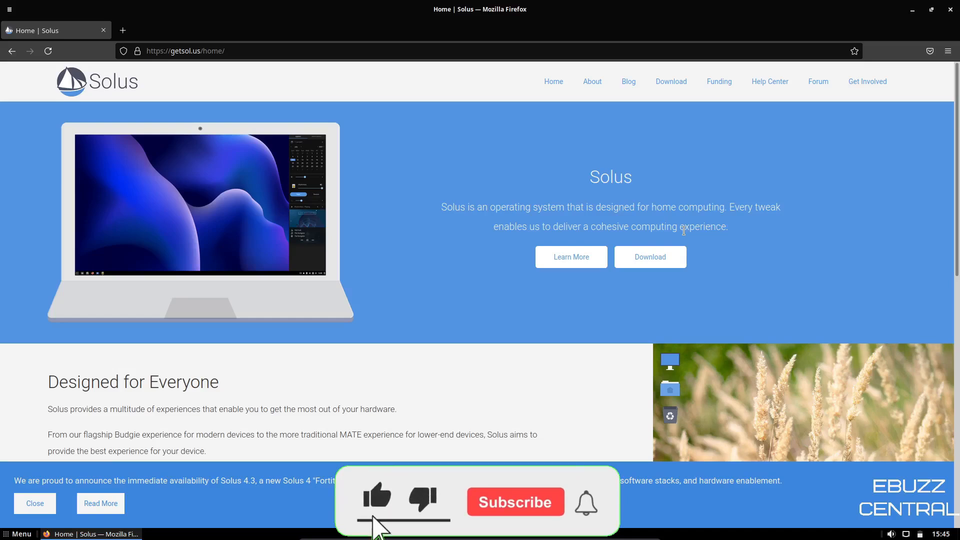
Step: Scroll the Solus home page in Firefox and visit the About and Blog pages
{"action": "left_click", "coordinate": [515, 502]}
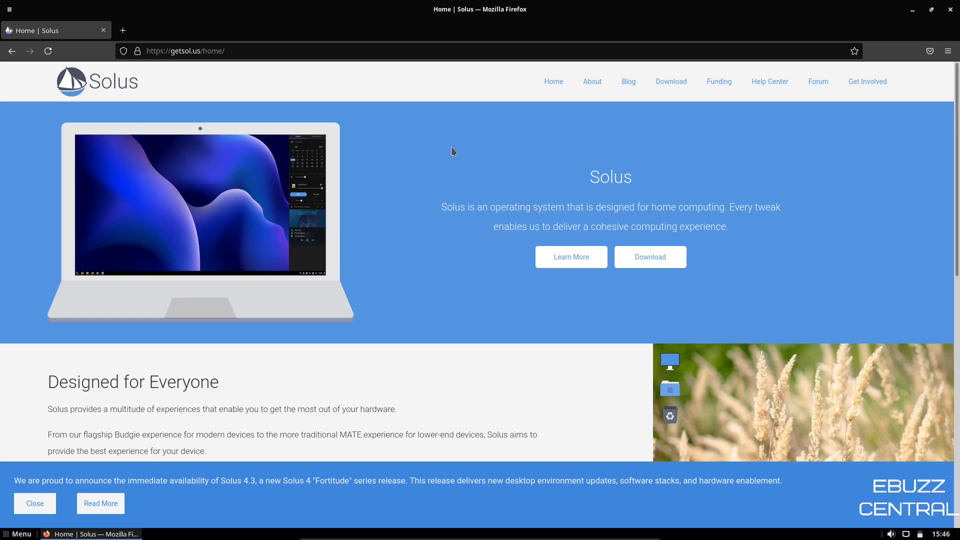
{"action": "mouse_move", "coordinate": [455, 152]}
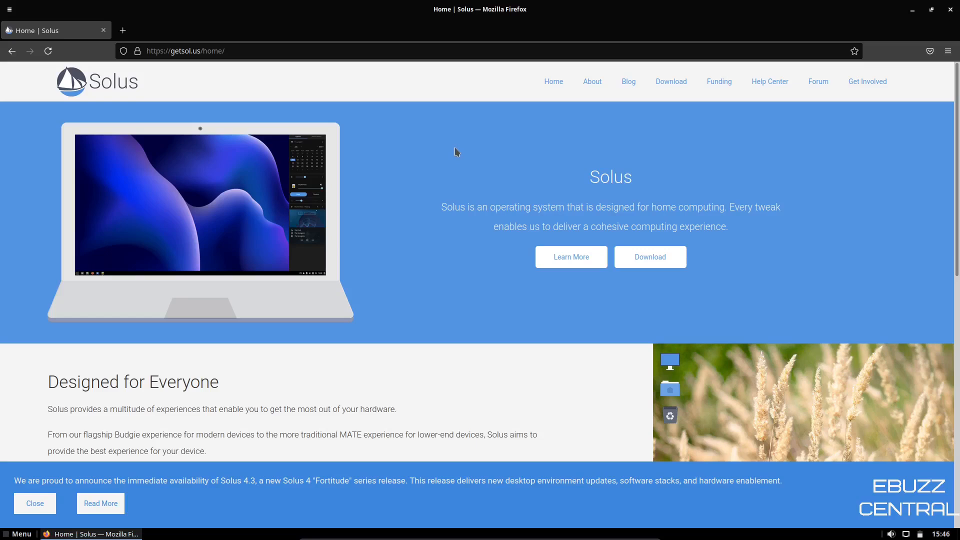
{"action": "mouse_move", "coordinate": [448, 208]}
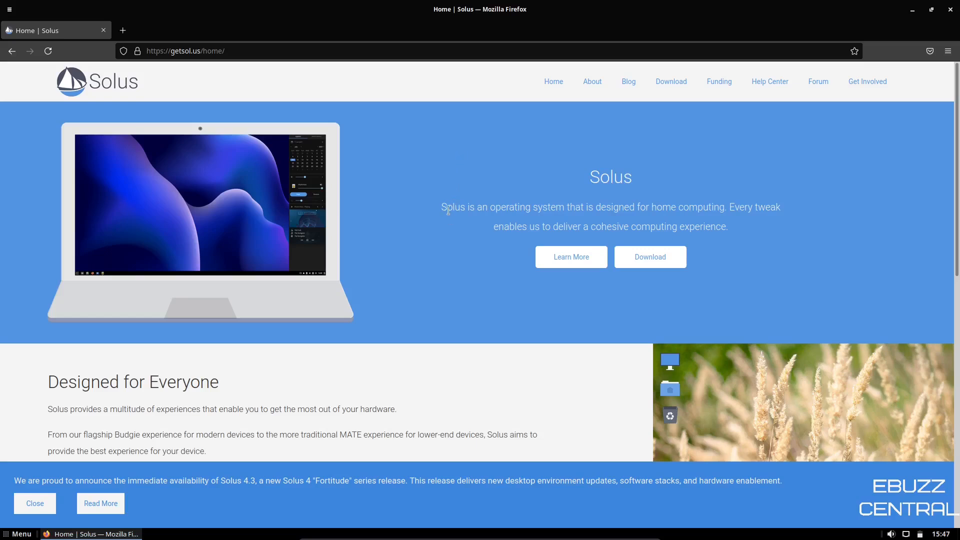
{"action": "scroll", "scroll_direction": "down", "scroll_amount": 3}
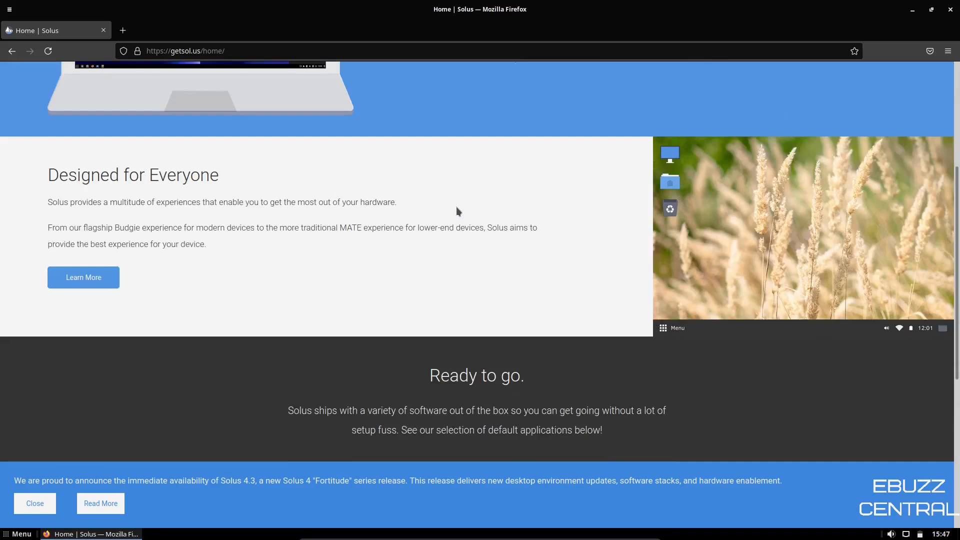
{"action": "scroll", "scroll_direction": "down", "scroll_amount": 3}
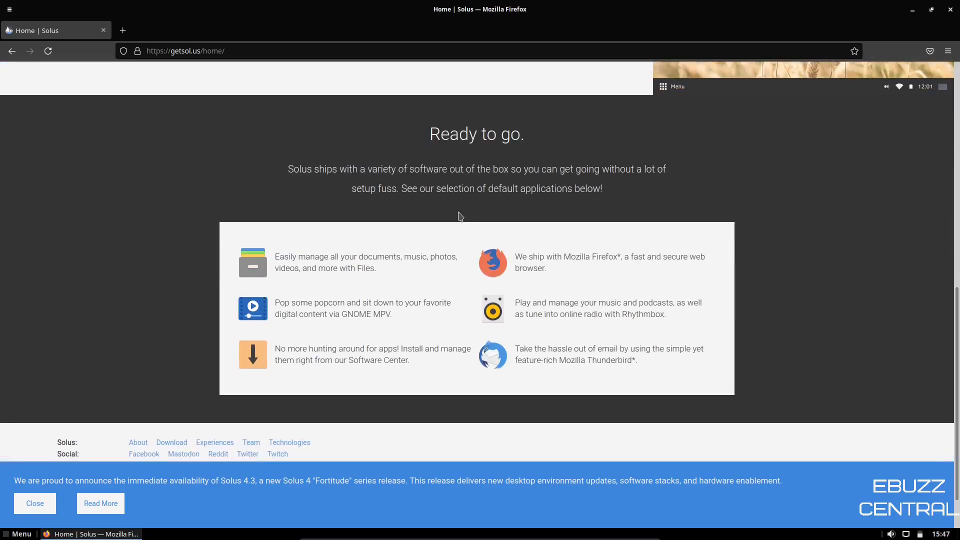
{"action": "scroll", "scroll_direction": "up", "scroll_amount": 3}
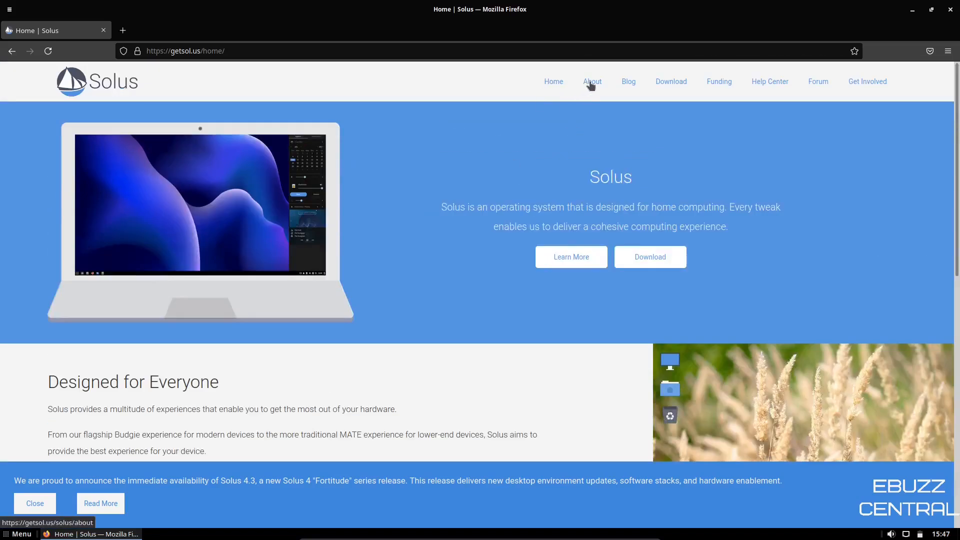
{"action": "left_click", "coordinate": [592, 81]}
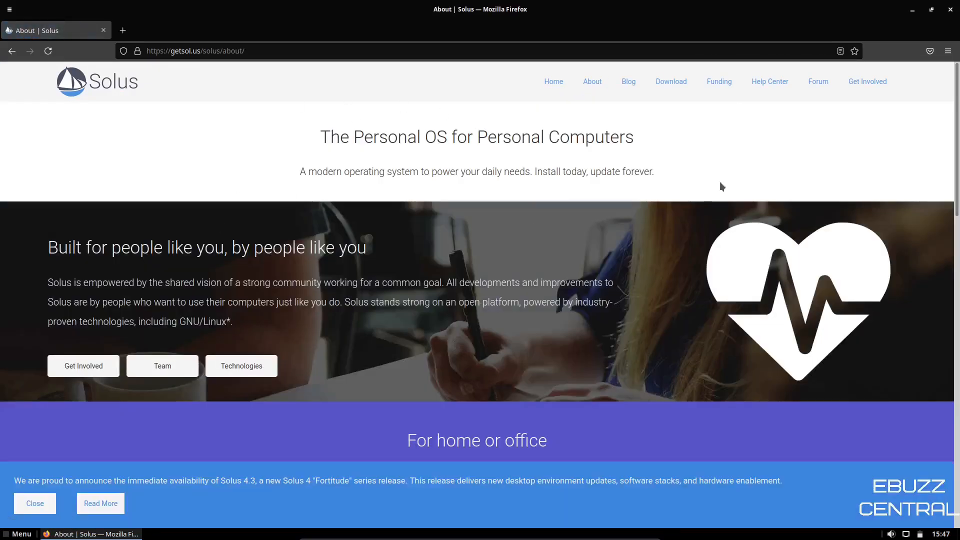
{"action": "left_click", "coordinate": [627, 82]}
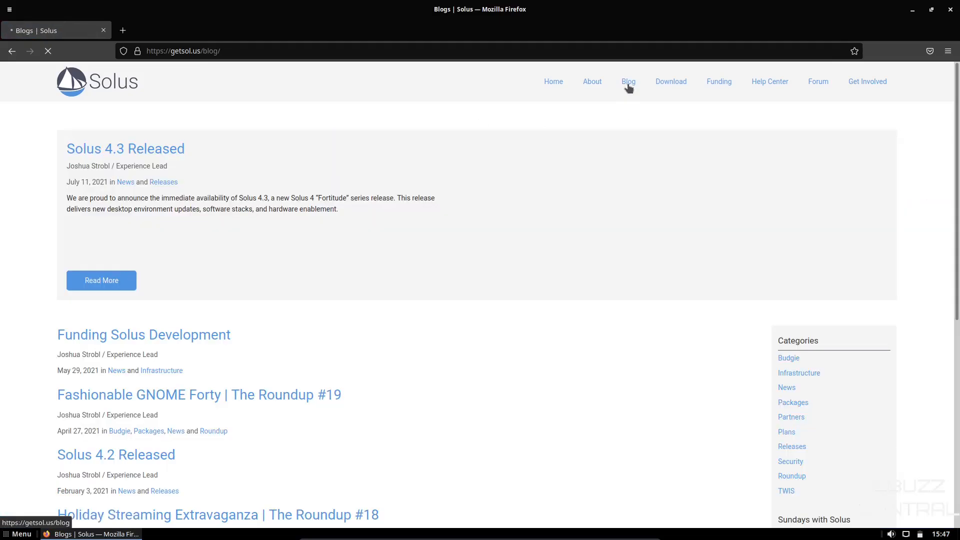
Step: Browse the Download page listing Budgie, GNOME, MATE and Plasma editions, then close Firefox
{"action": "left_click", "coordinate": [670, 82]}
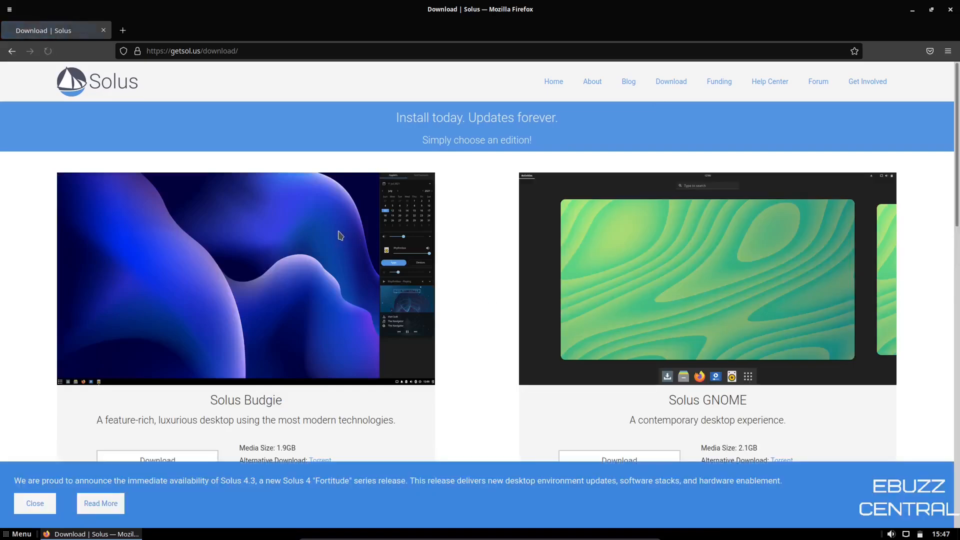
{"action": "scroll", "scroll_direction": "down", "scroll_amount": 3}
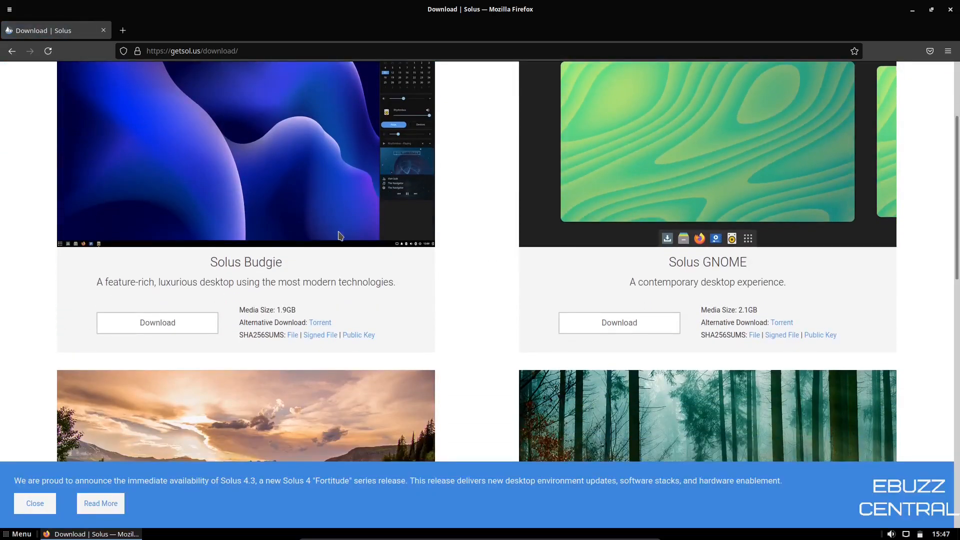
{"action": "scroll", "scroll_direction": "down", "scroll_amount": 3}
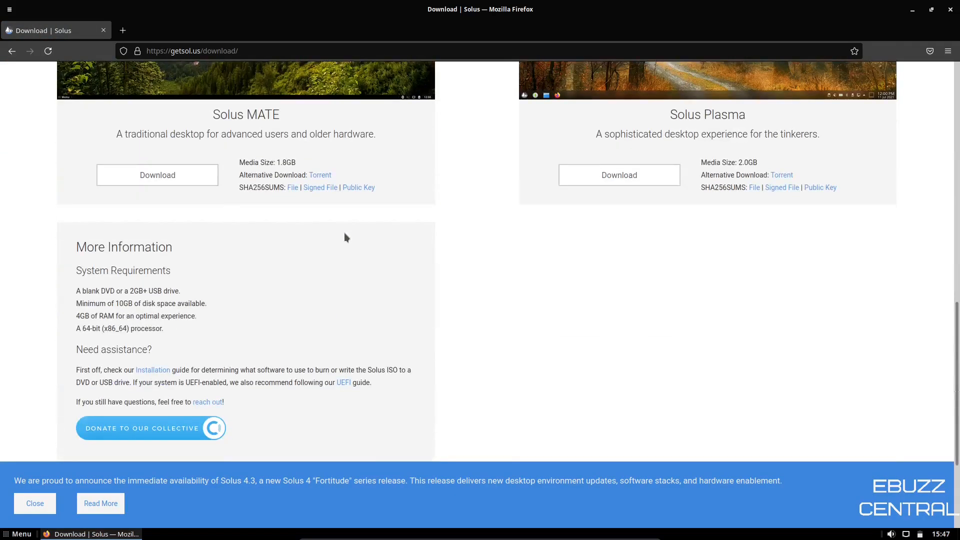
{"action": "scroll", "scroll_direction": "up", "scroll_amount": 3}
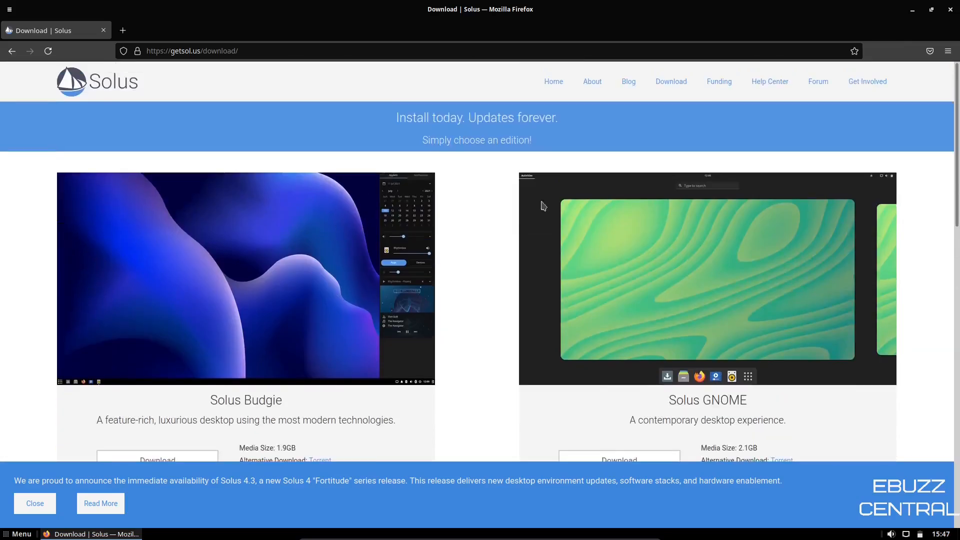
{"action": "mouse_move", "coordinate": [818, 81]}
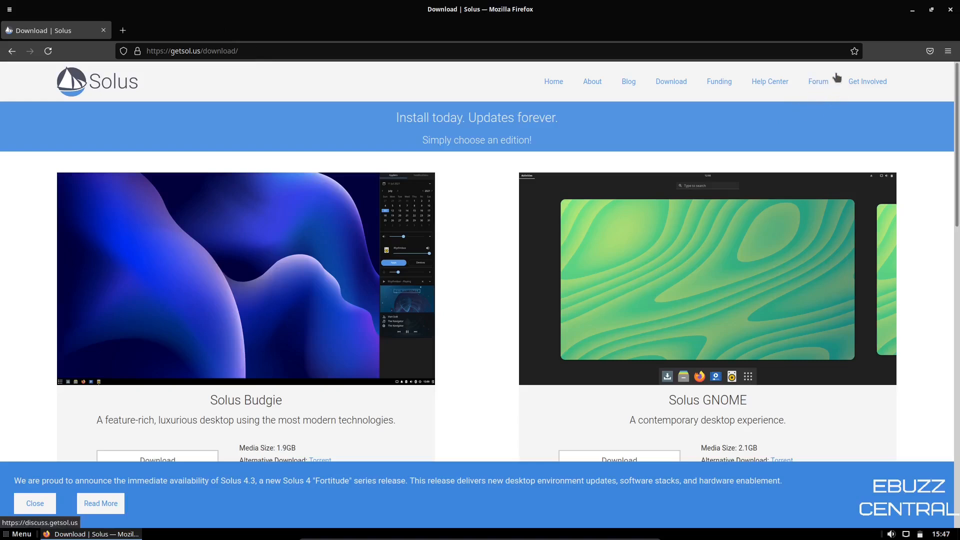
{"action": "mouse_move", "coordinate": [815, 86]}
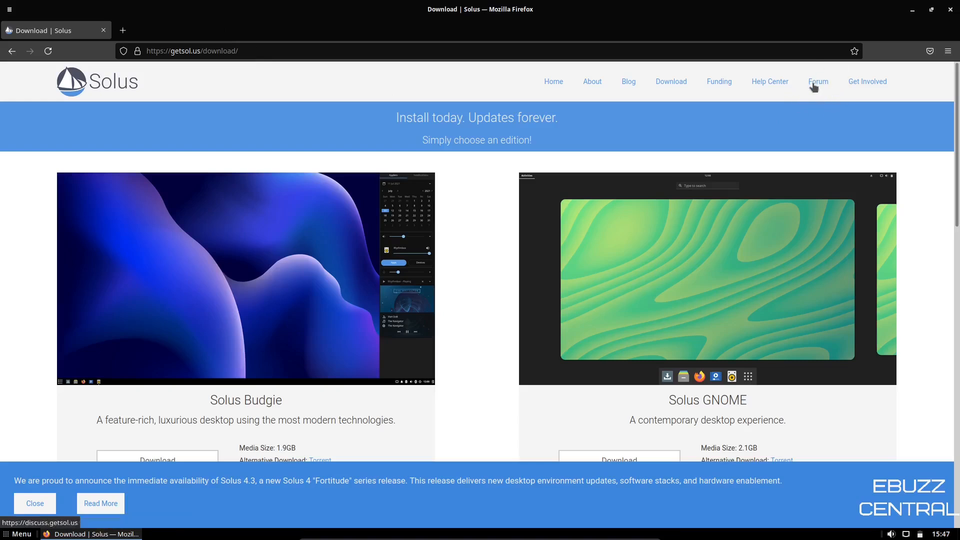
{"action": "mouse_move", "coordinate": [816, 119]}
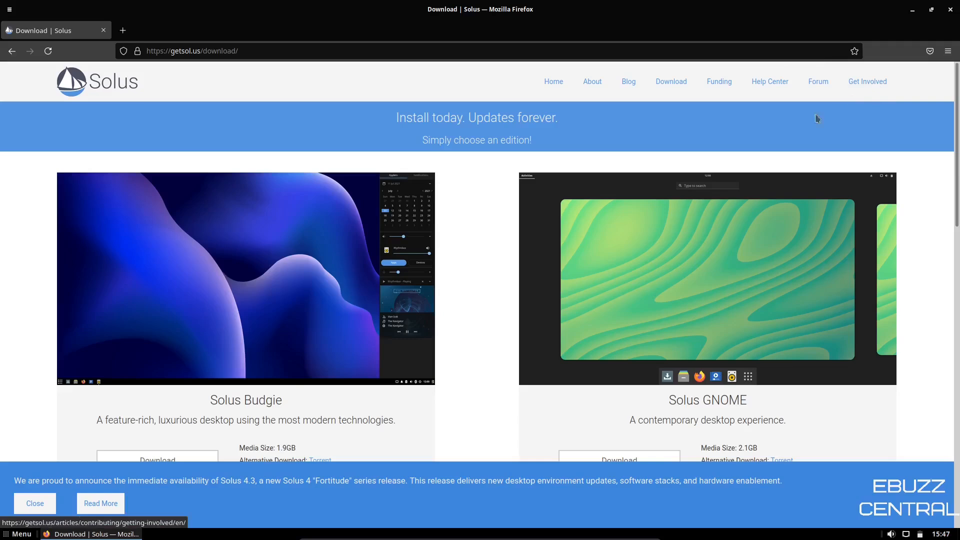
{"action": "left_click", "coordinate": [34, 502]}
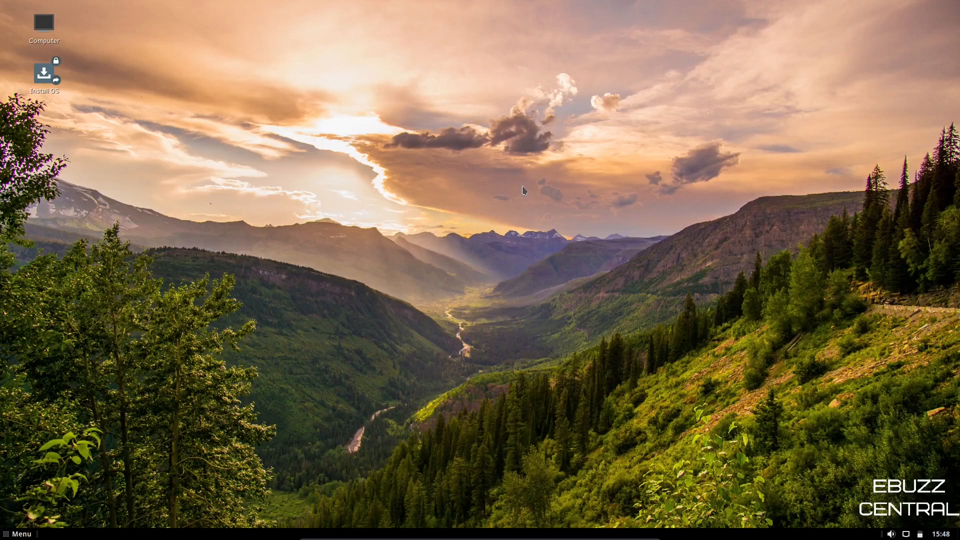
{"action": "mouse_move", "coordinate": [570, 194]}
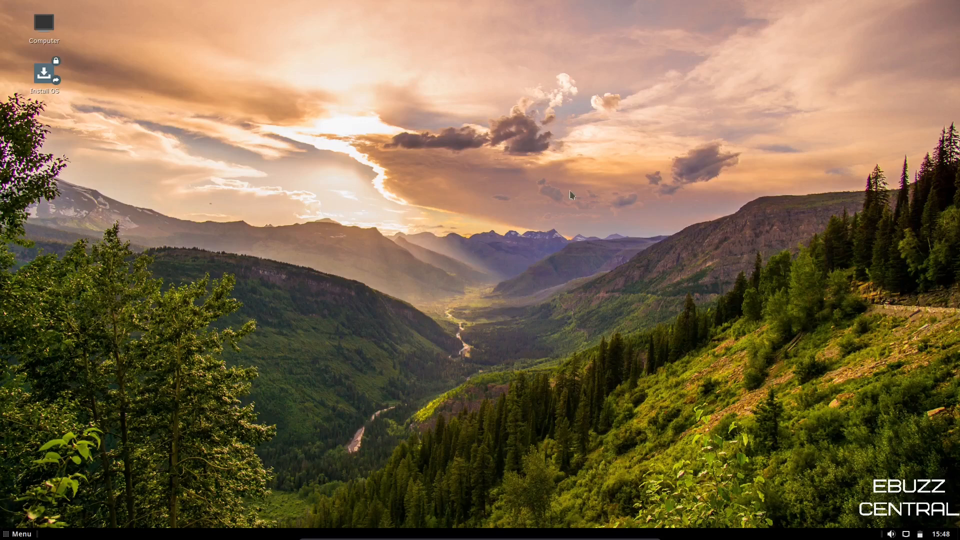
{"action": "mouse_move", "coordinate": [476, 228]}
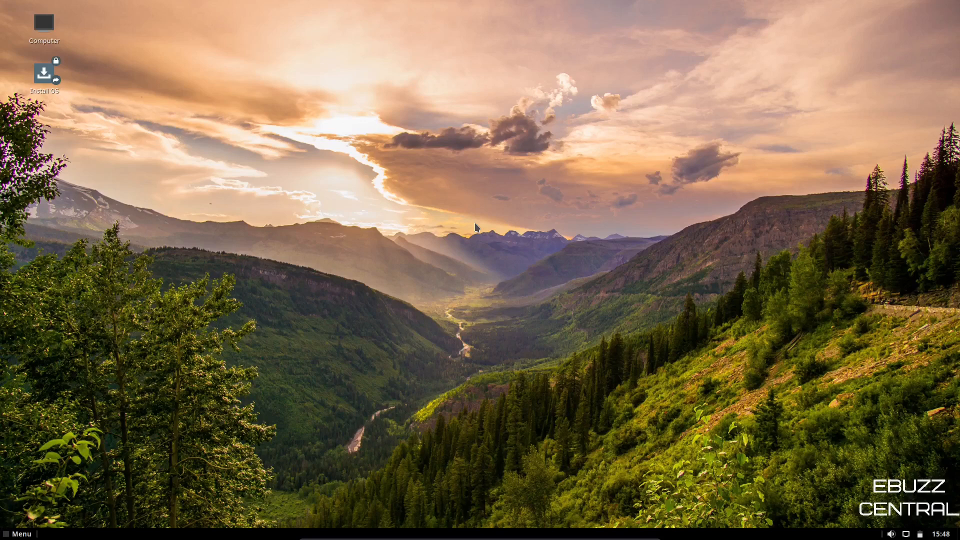
{"action": "mouse_move", "coordinate": [370, 222]}
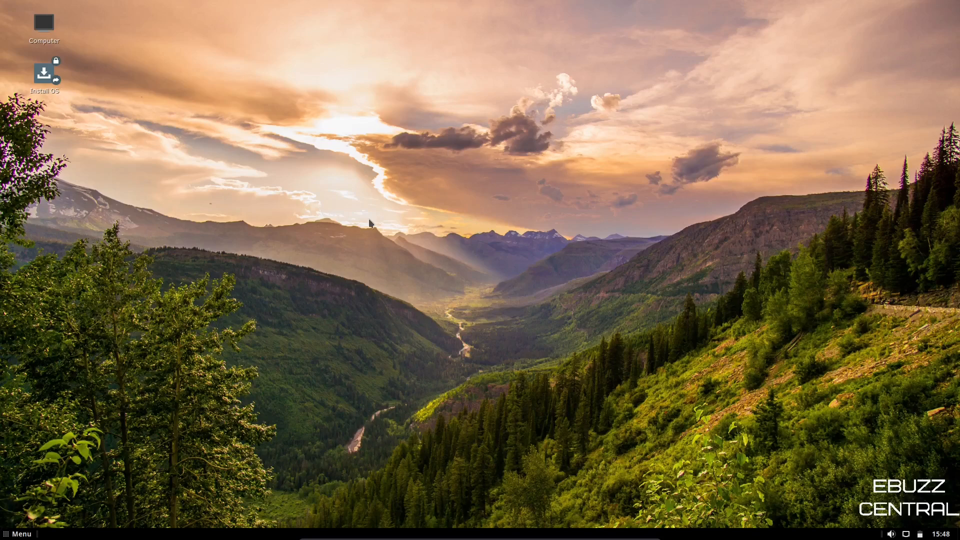
Step: Right-click the desktop to bring up its context menu
{"action": "right_click", "coordinate": [370, 224]}
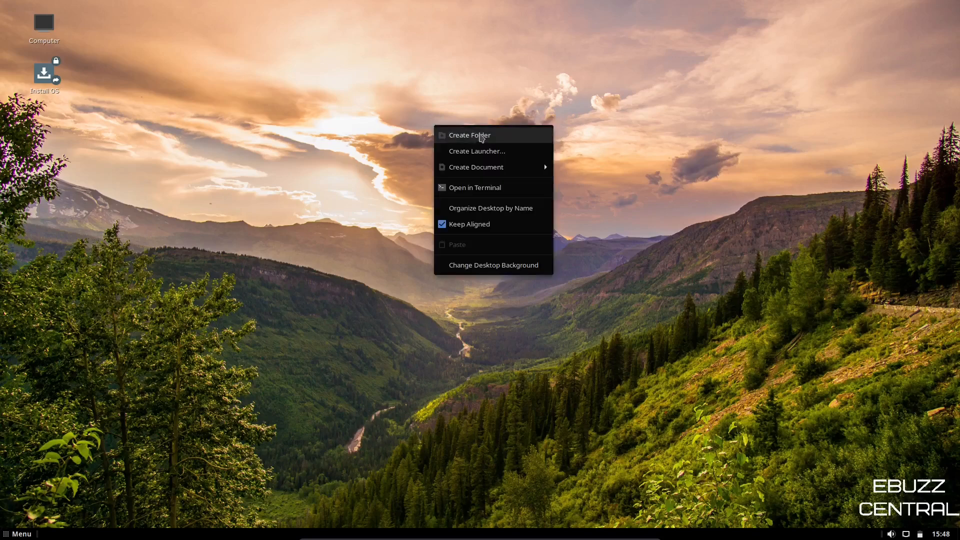
{"action": "mouse_move", "coordinate": [487, 210]}
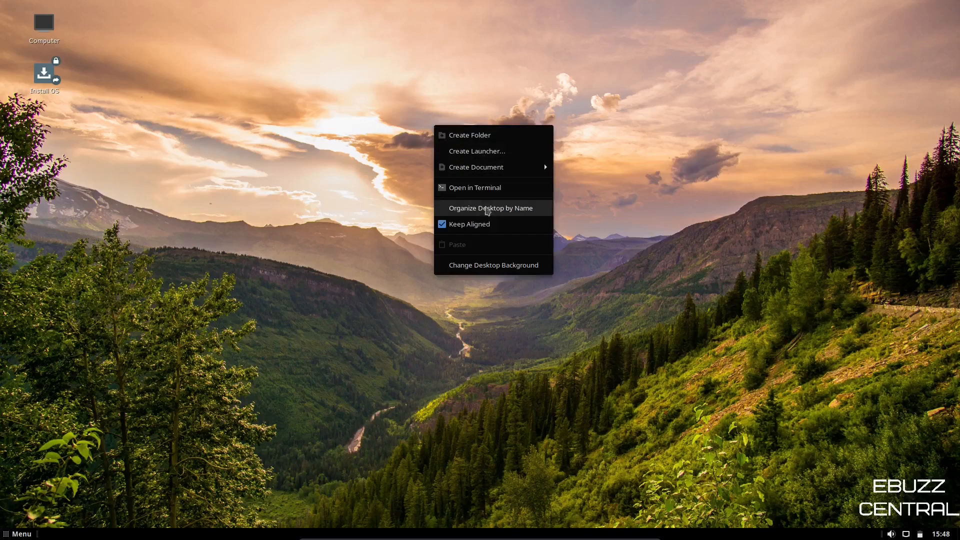
{"action": "mouse_move", "coordinate": [499, 274]}
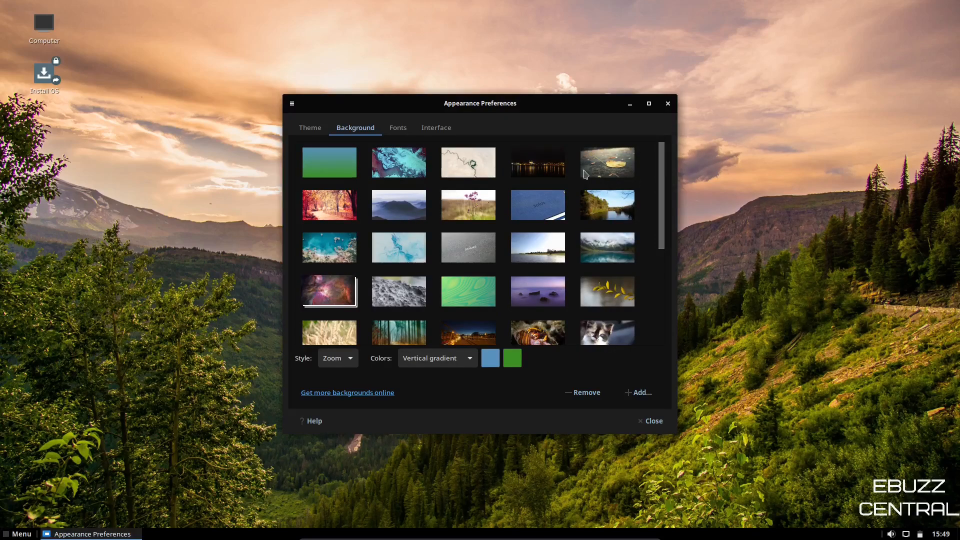
Step: Try other wallpapers, then set River-and-mountains as background and view the themes
{"action": "left_click", "coordinate": [398, 162]}
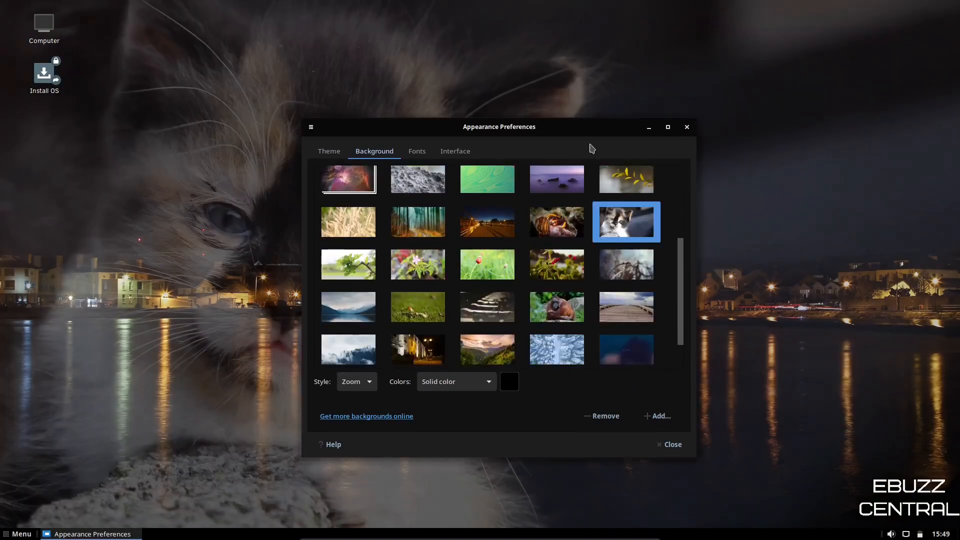
{"action": "left_click_drag", "start_coordinate": [499, 127], "coordinate": [515, 140]}
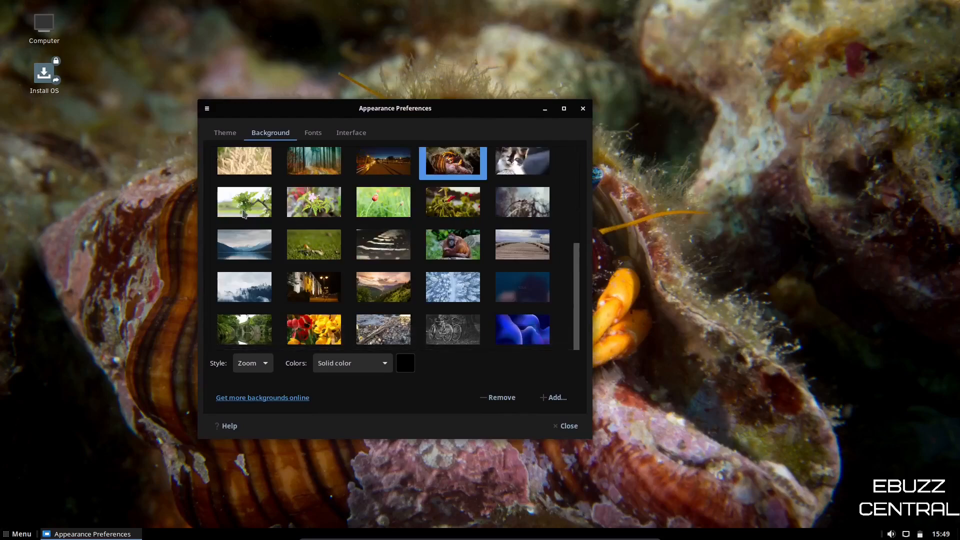
{"action": "mouse_move", "coordinate": [521, 333]}
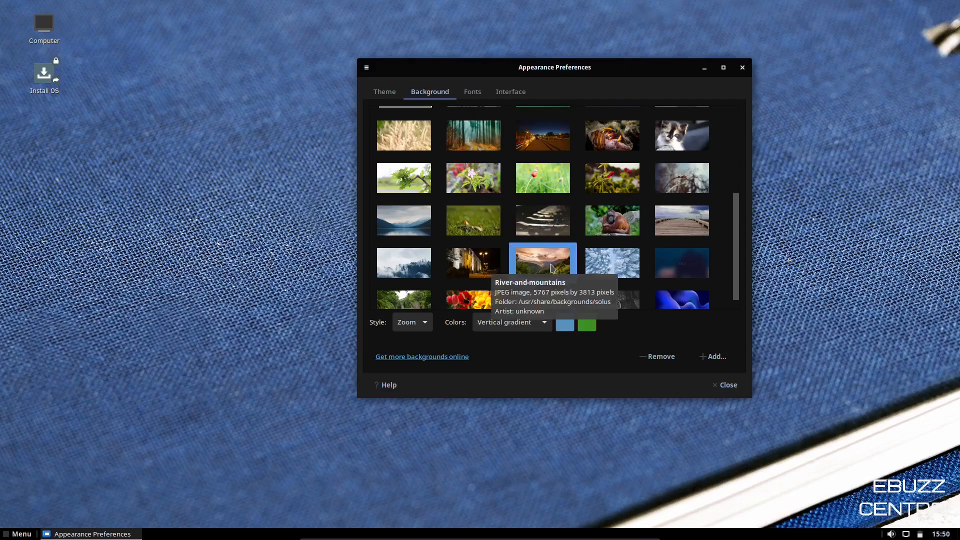
{"action": "left_click", "coordinate": [542, 262]}
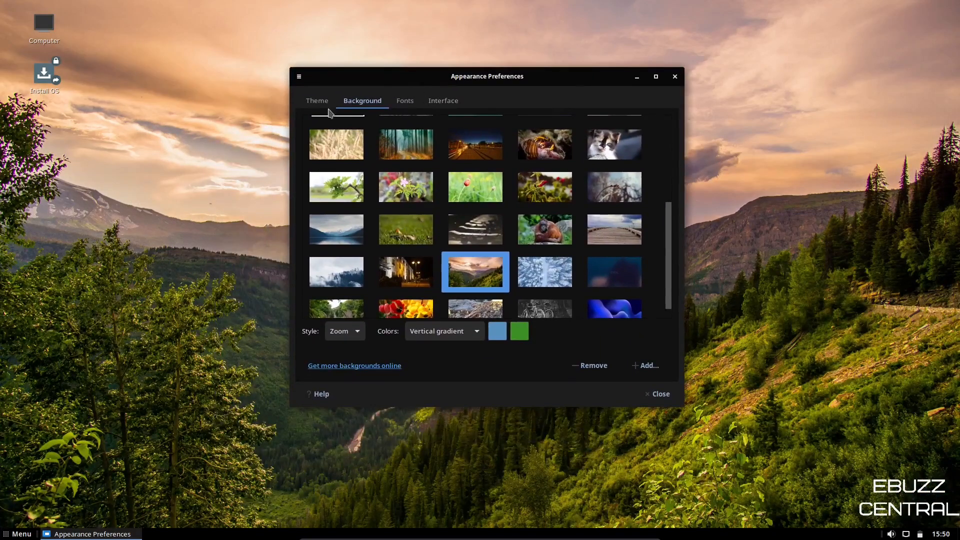
{"action": "left_click", "coordinate": [316, 101]}
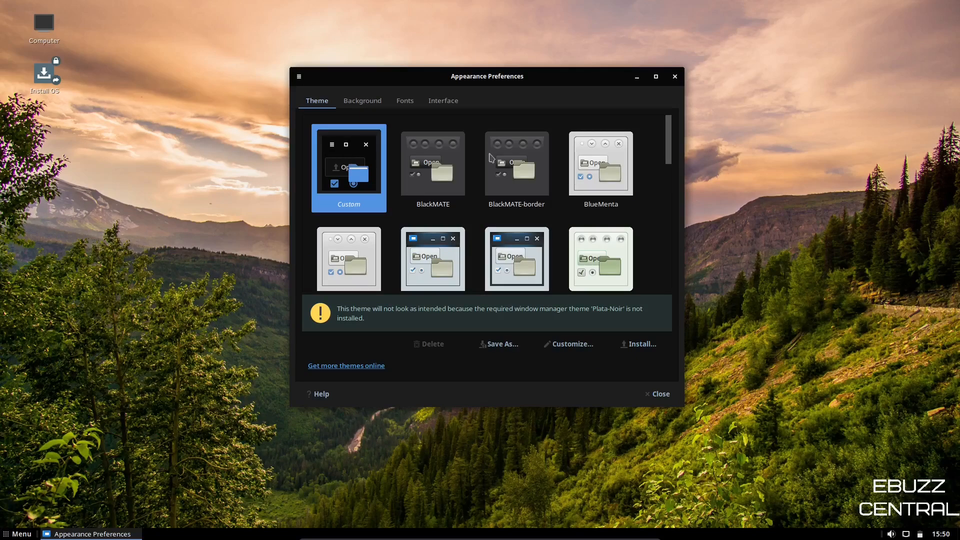
Step: Preview themes and apply the dark Plata-Noir-Compact theme
{"action": "left_click", "coordinate": [432, 161]}
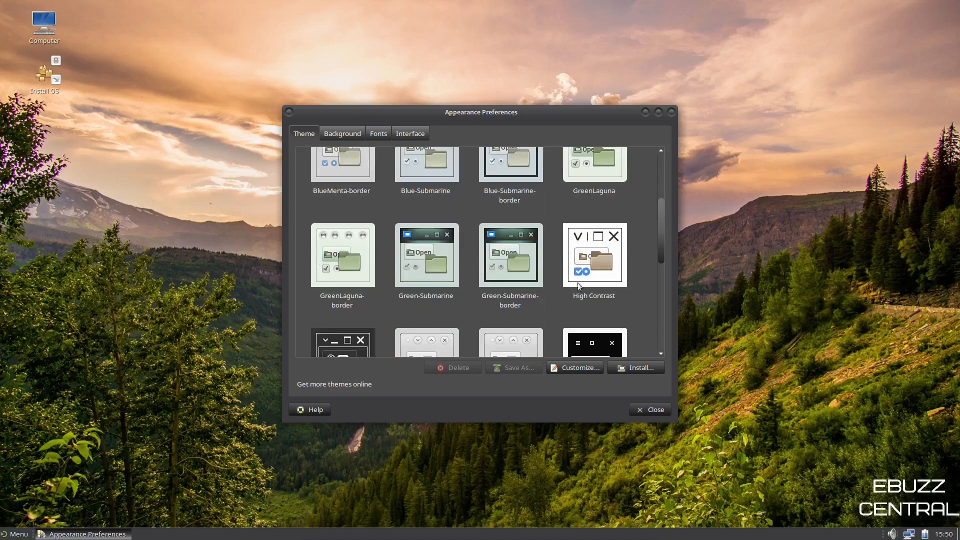
{"action": "mouse_move", "coordinate": [418, 243]}
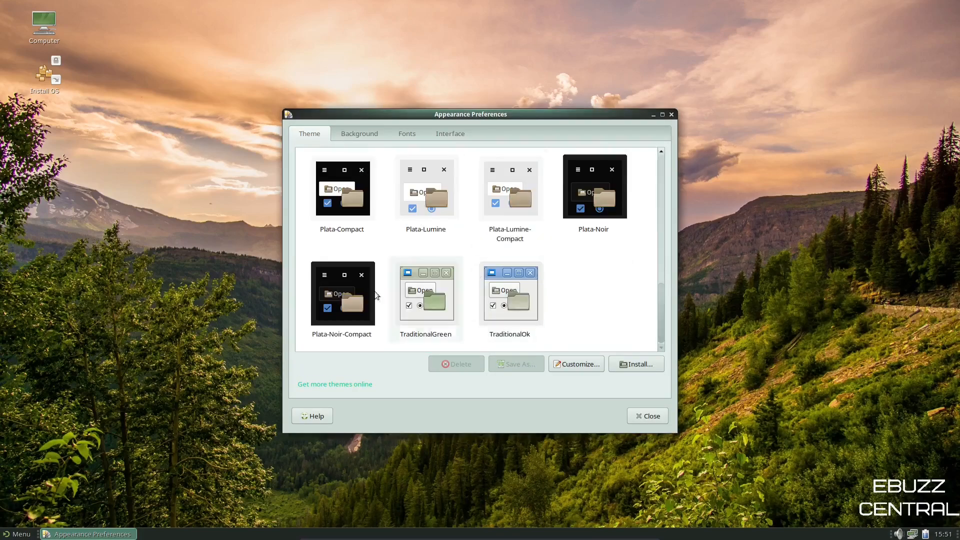
{"action": "left_click", "coordinate": [342, 293]}
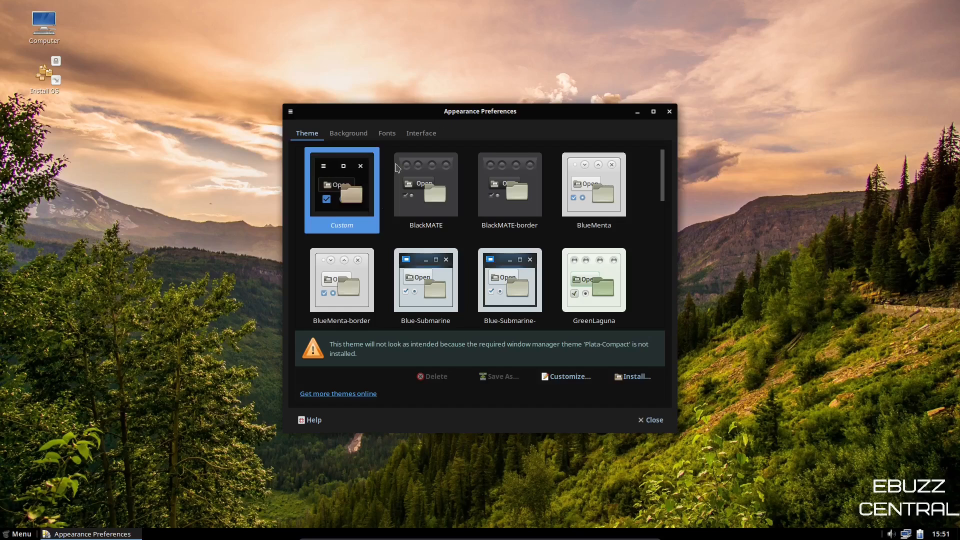
{"action": "mouse_move", "coordinate": [484, 306]}
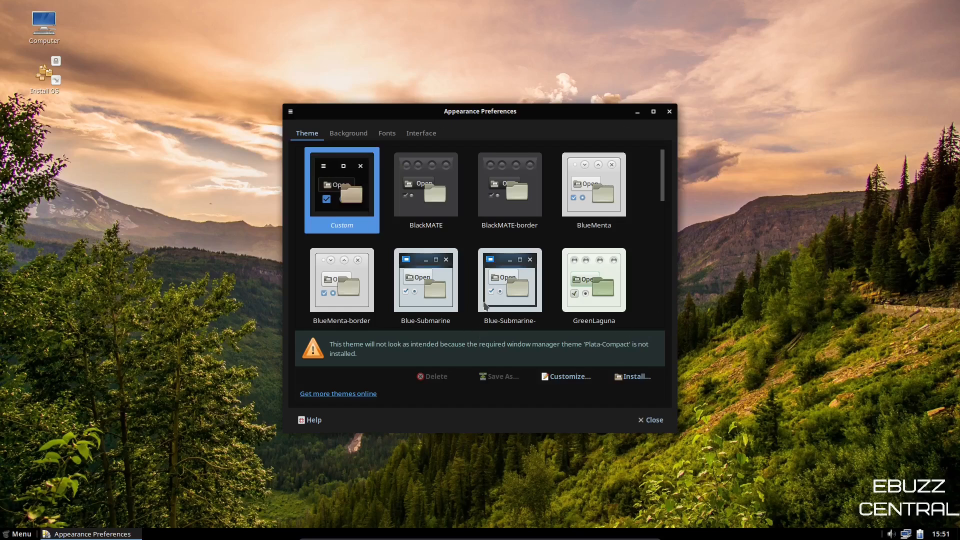
{"action": "left_click", "coordinate": [387, 133]}
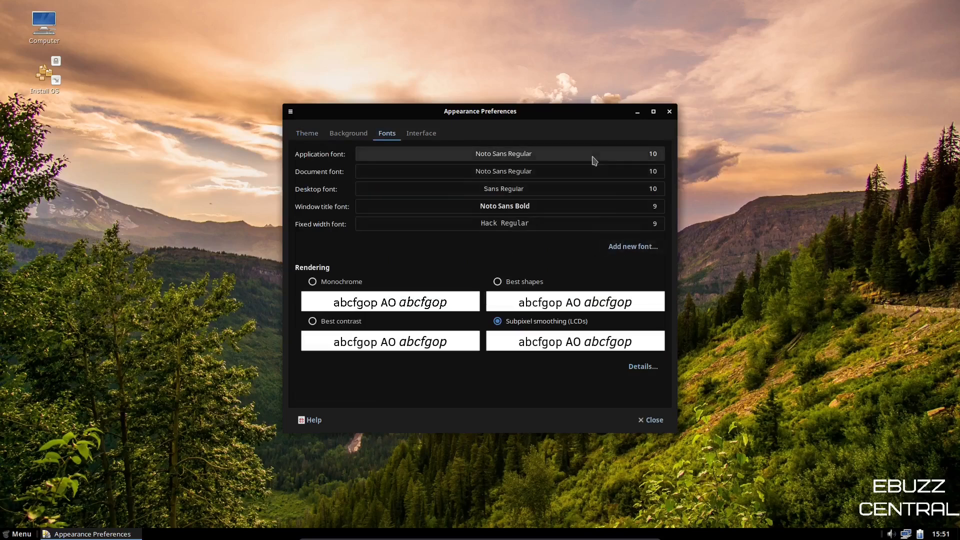
Step: Set the application font to Noto Sans Regular at size 12
{"action": "left_click", "coordinate": [503, 154]}
{"action": "type", "text": "12"}
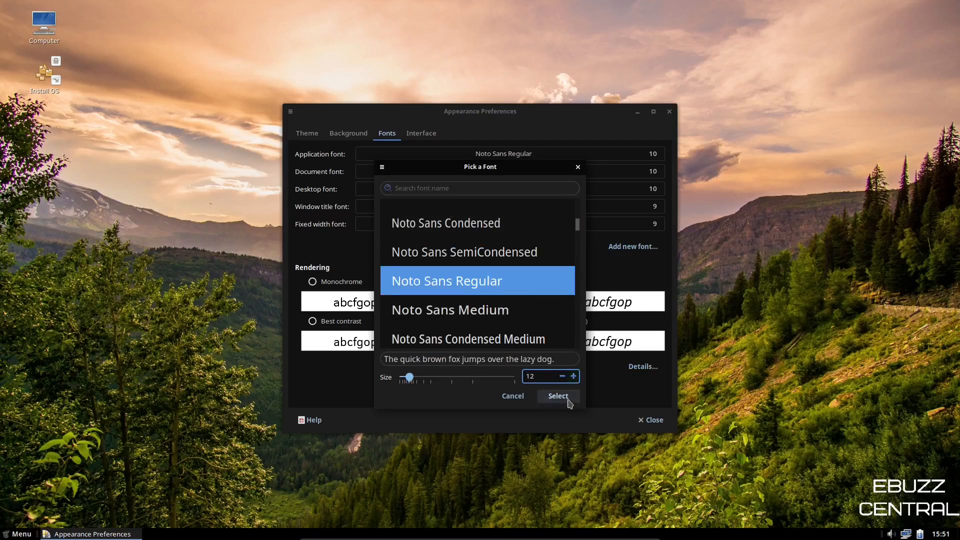
{"action": "left_click", "coordinate": [556, 395]}
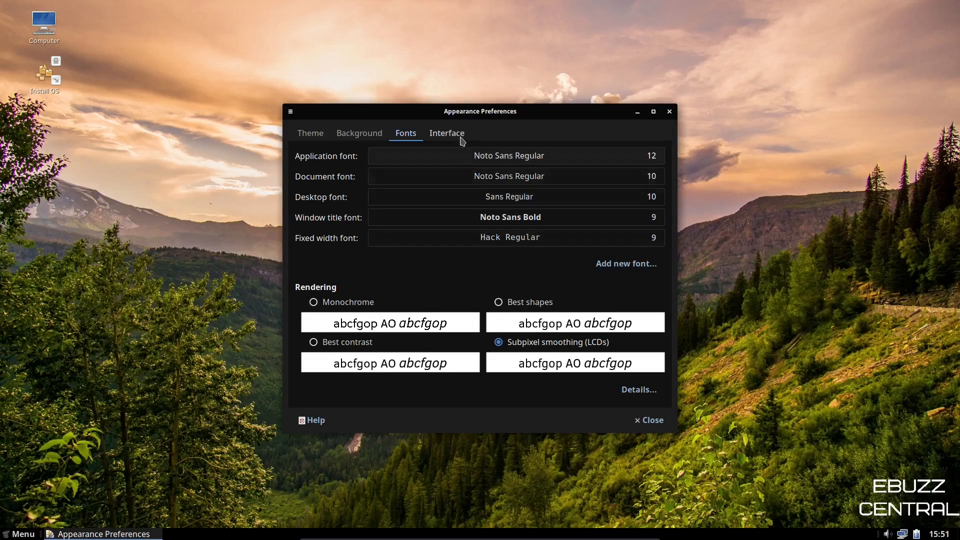
Step: Uncheck 'Show icons on buttons' on the Interface tab and close Appearance Preferences
{"action": "left_click", "coordinate": [447, 133]}
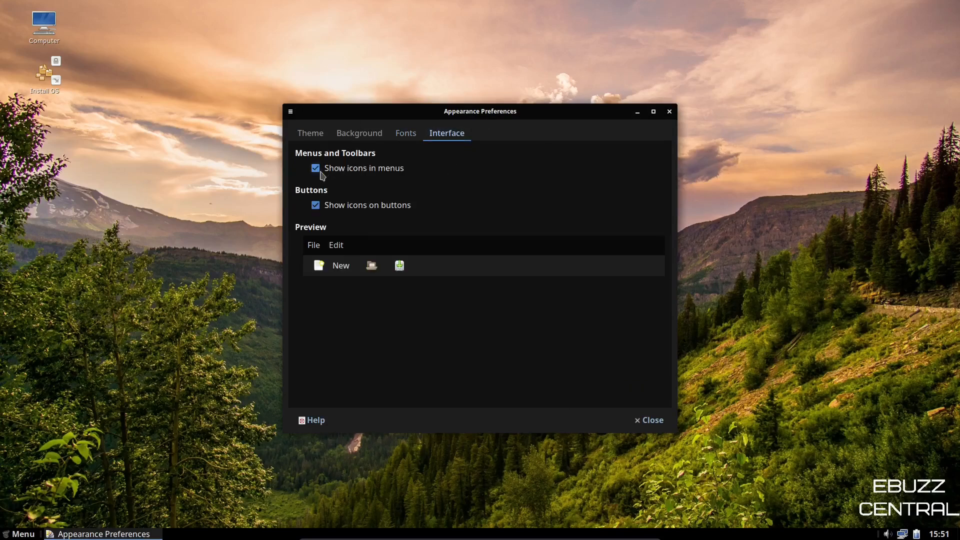
{"action": "mouse_move", "coordinate": [323, 212]}
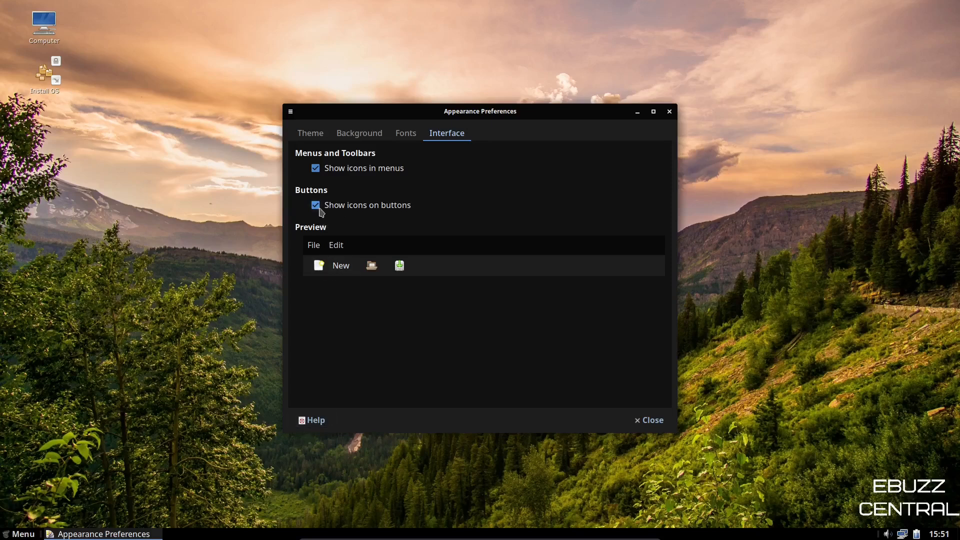
{"action": "left_click", "coordinate": [316, 205]}
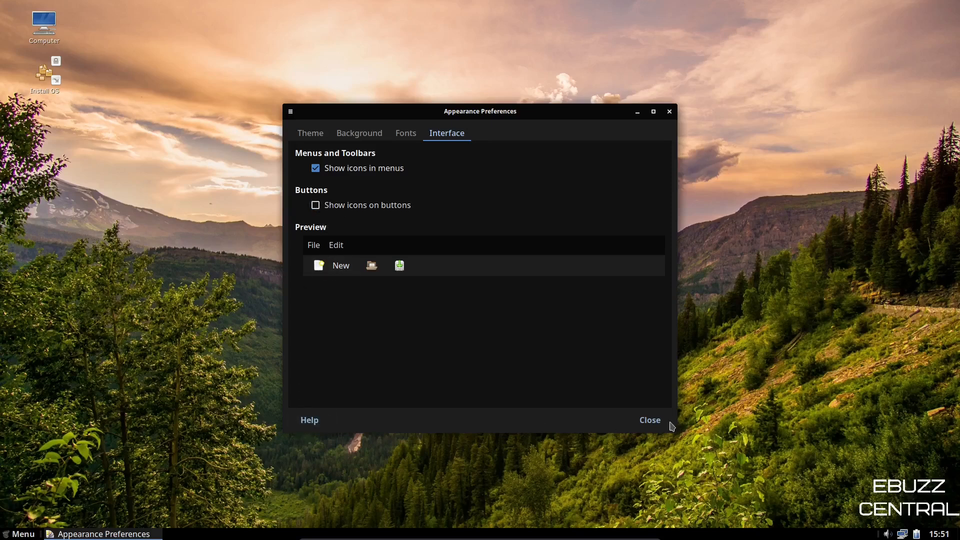
{"action": "mouse_move", "coordinate": [650, 423]}
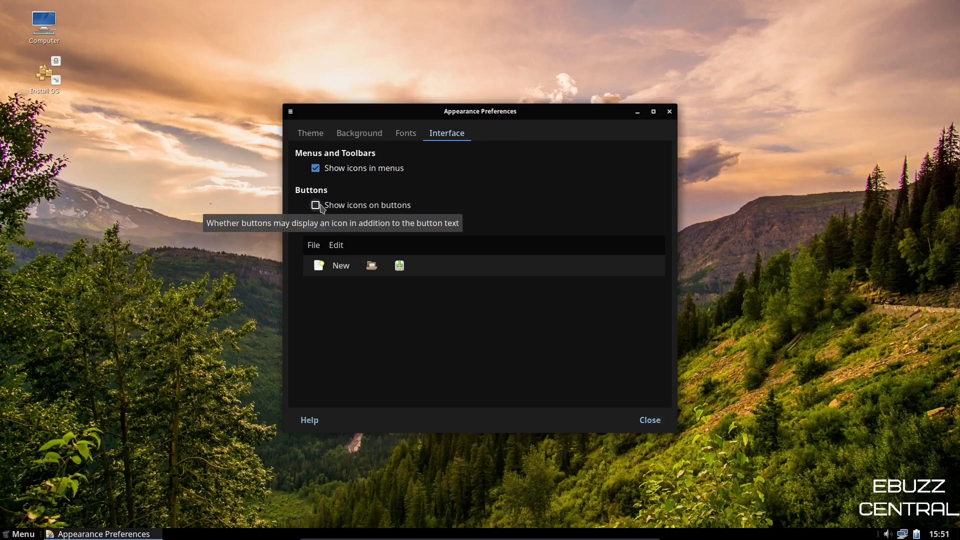
{"action": "mouse_move", "coordinate": [641, 158]}
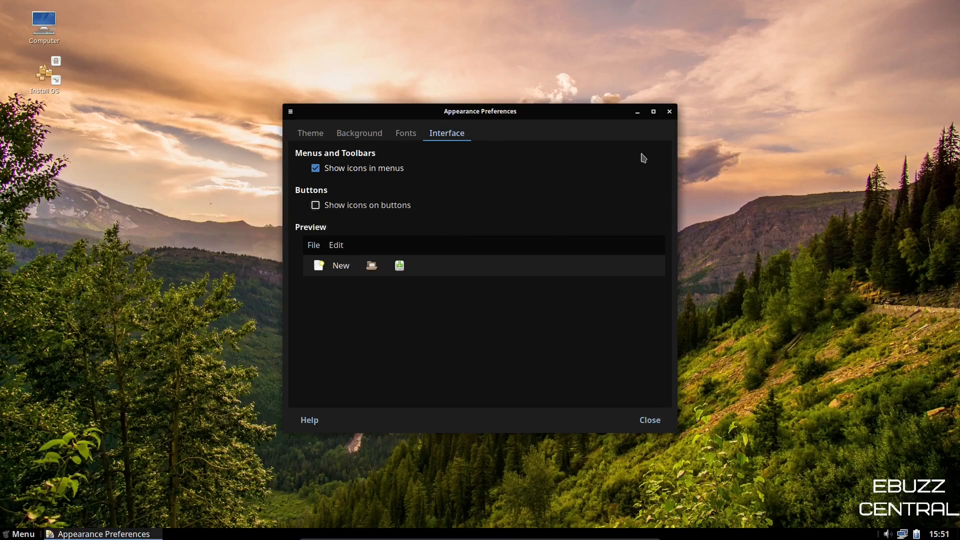
{"action": "left_click", "coordinate": [648, 420]}
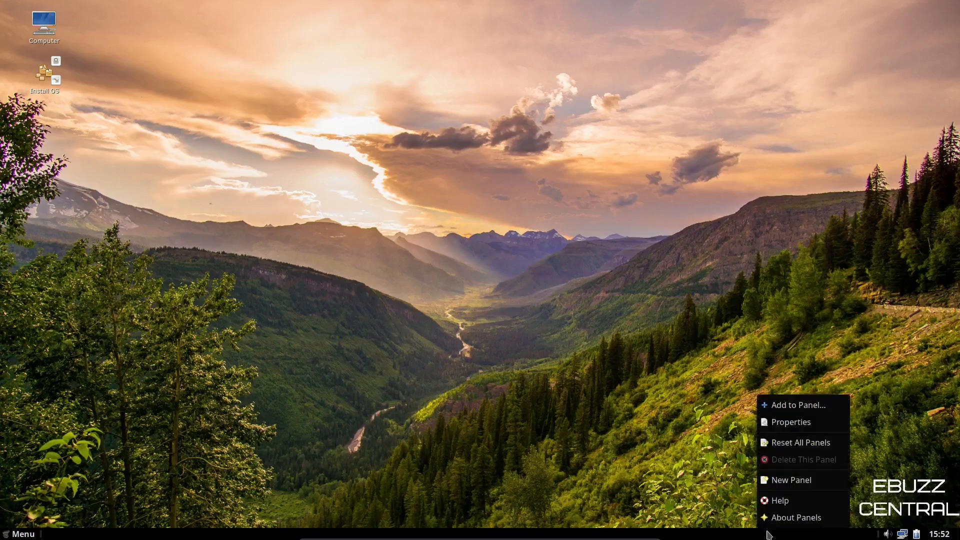
{"action": "mouse_move", "coordinate": [799, 441]}
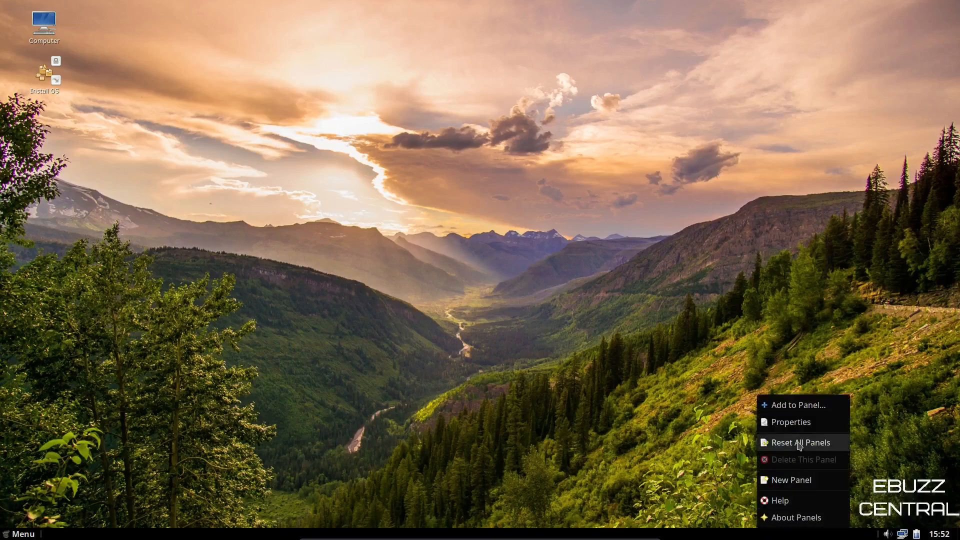
Step: Raise panel size to 35, try solid colour, revert to theme background, and close
{"action": "left_click", "coordinate": [790, 422]}
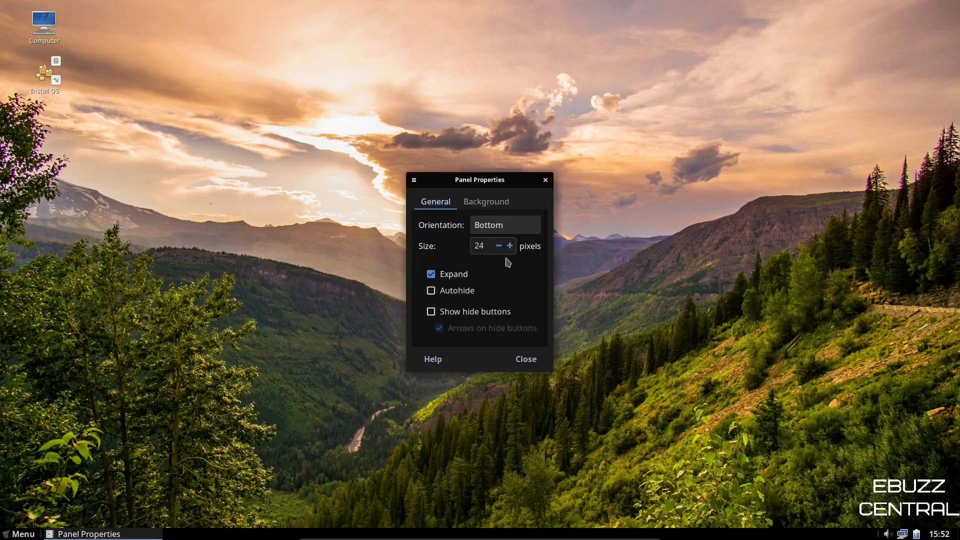
{"action": "left_click", "coordinate": [509, 245]}
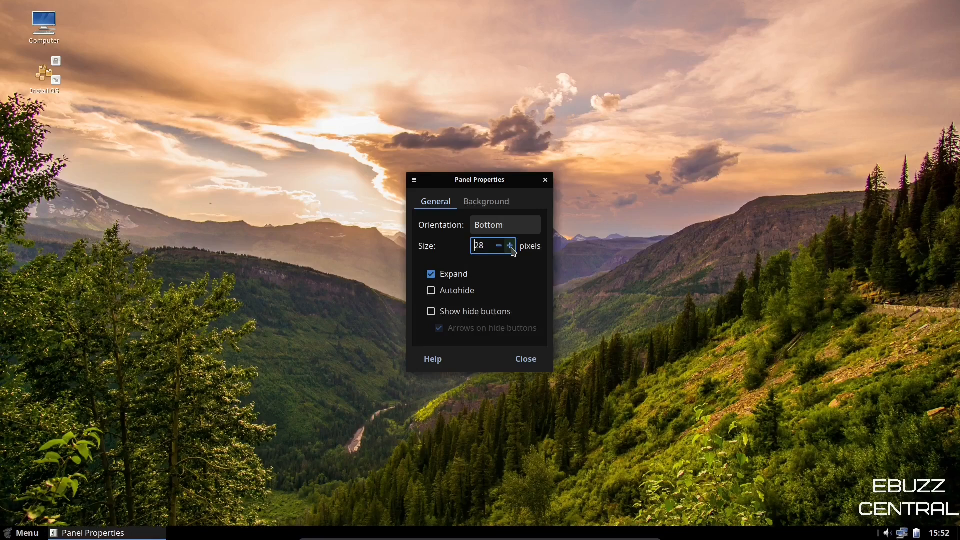
{"action": "left_click", "coordinate": [509, 245]}
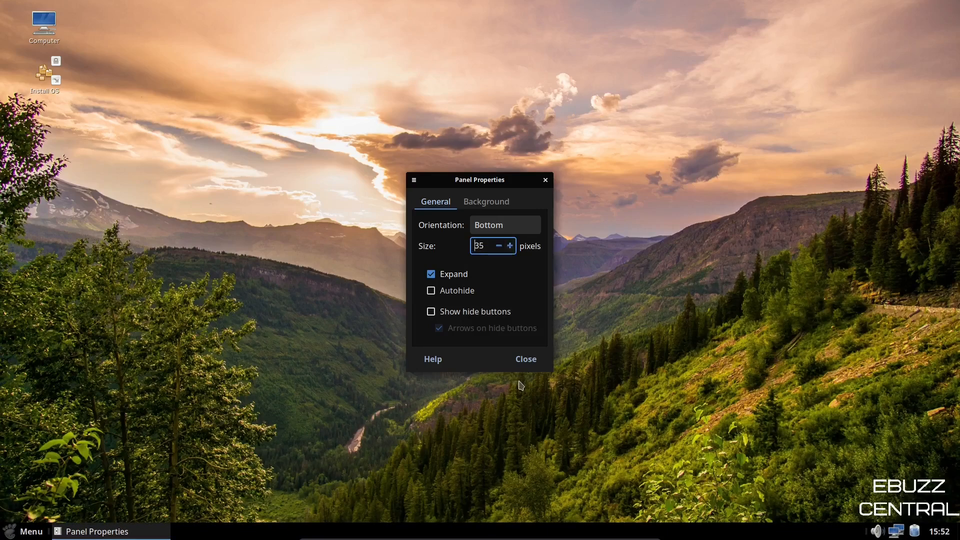
{"action": "left_click", "coordinate": [485, 201]}
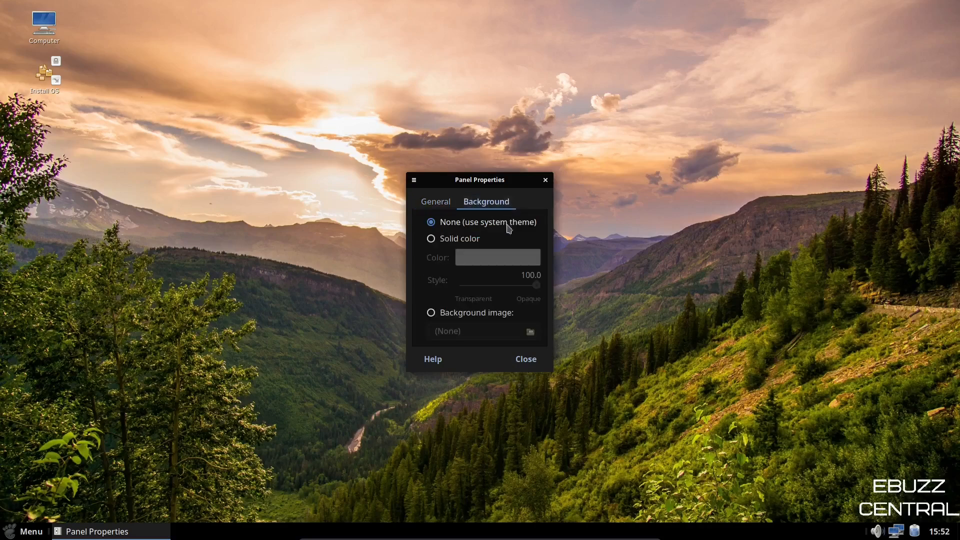
{"action": "mouse_move", "coordinate": [815, 535]}
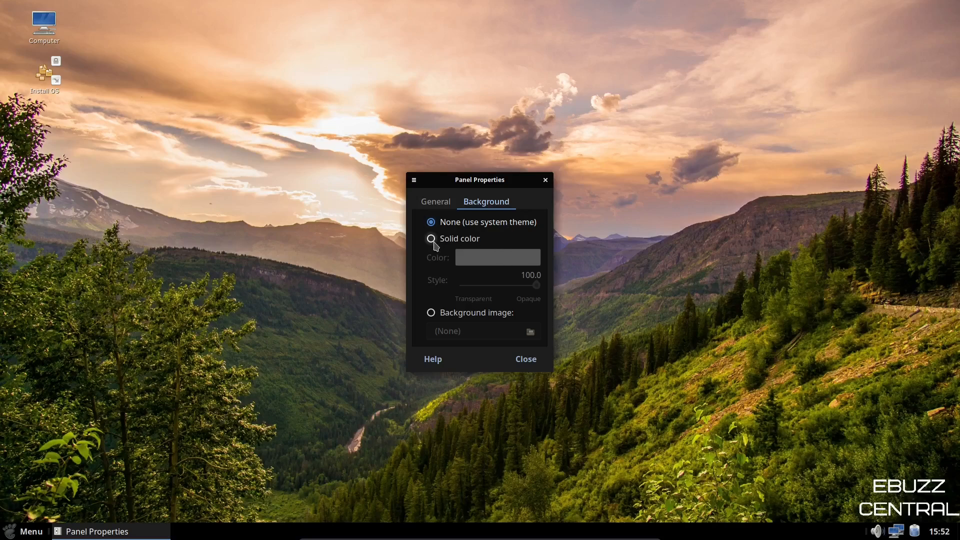
{"action": "left_click", "coordinate": [430, 239]}
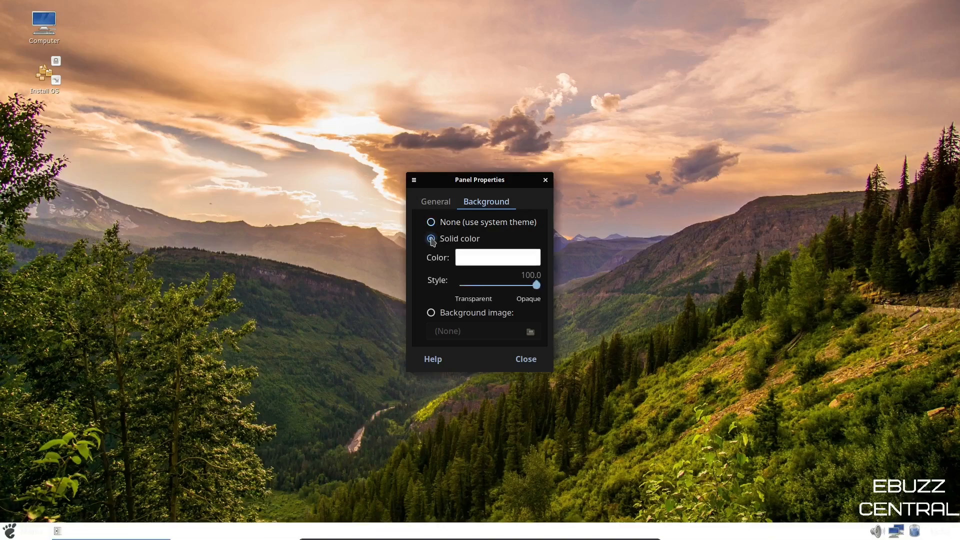
{"action": "left_click", "coordinate": [431, 221]}
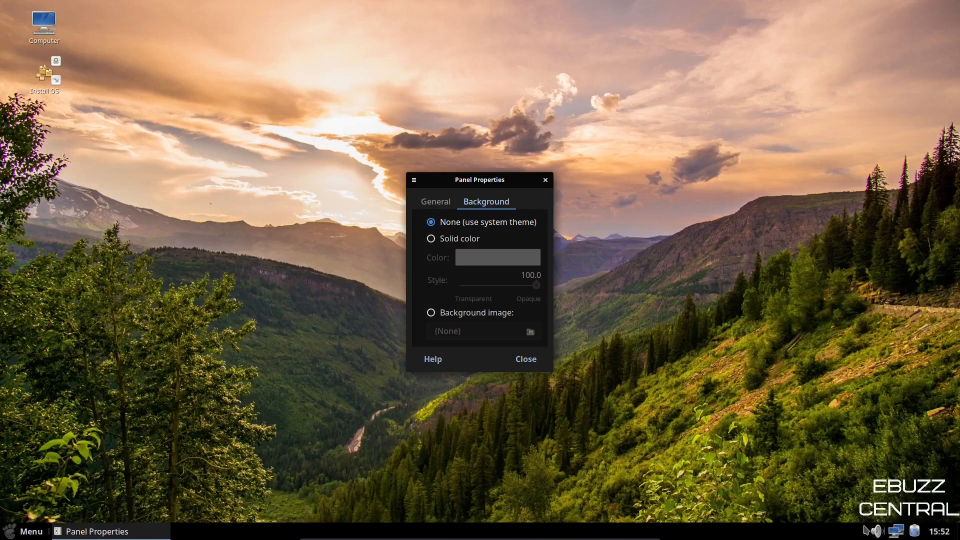
{"action": "mouse_move", "coordinate": [525, 359]}
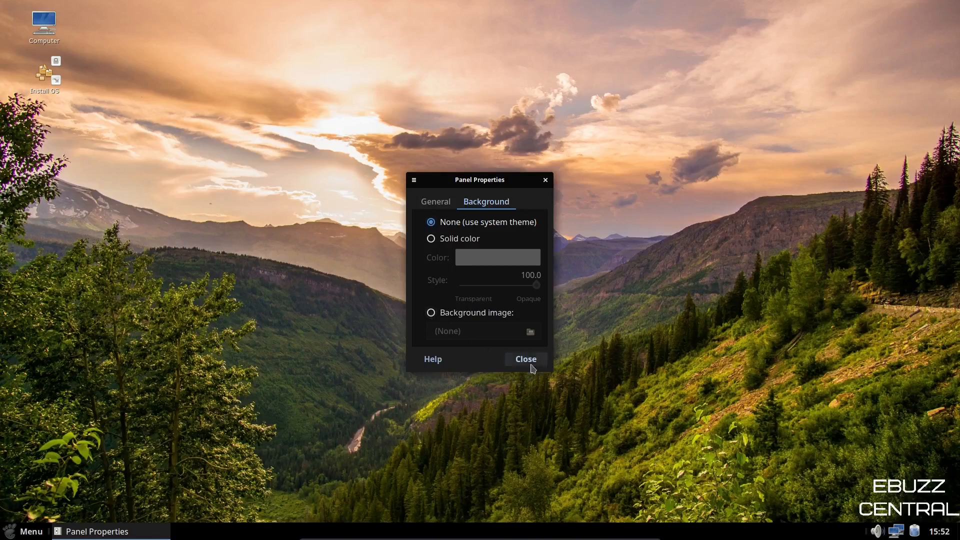
{"action": "mouse_move", "coordinate": [574, 360]}
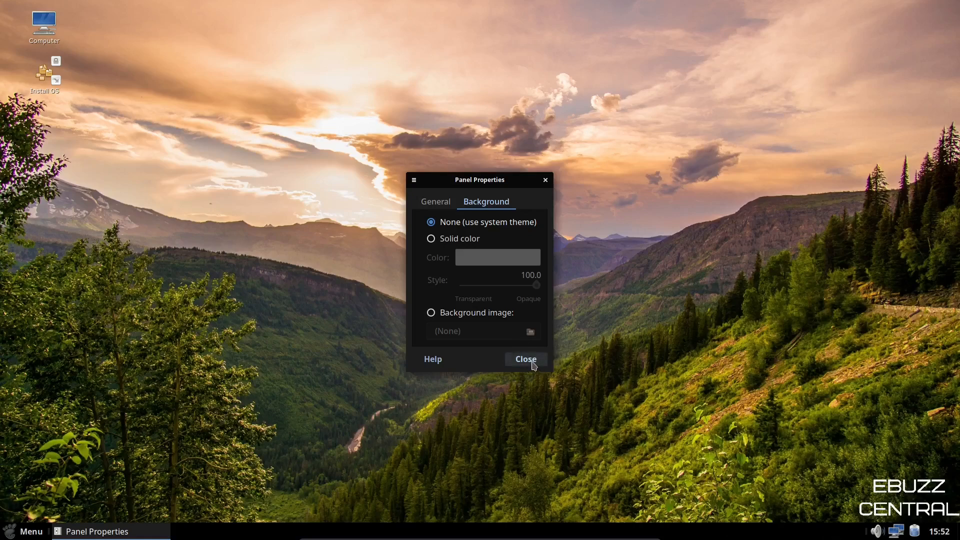
{"action": "left_click", "coordinate": [524, 360]}
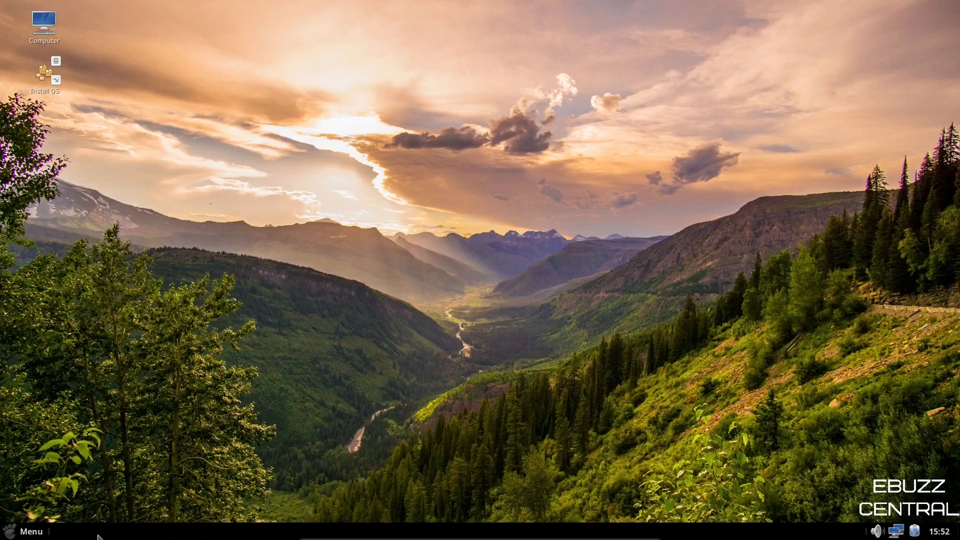
{"action": "left_click", "coordinate": [28, 531]}
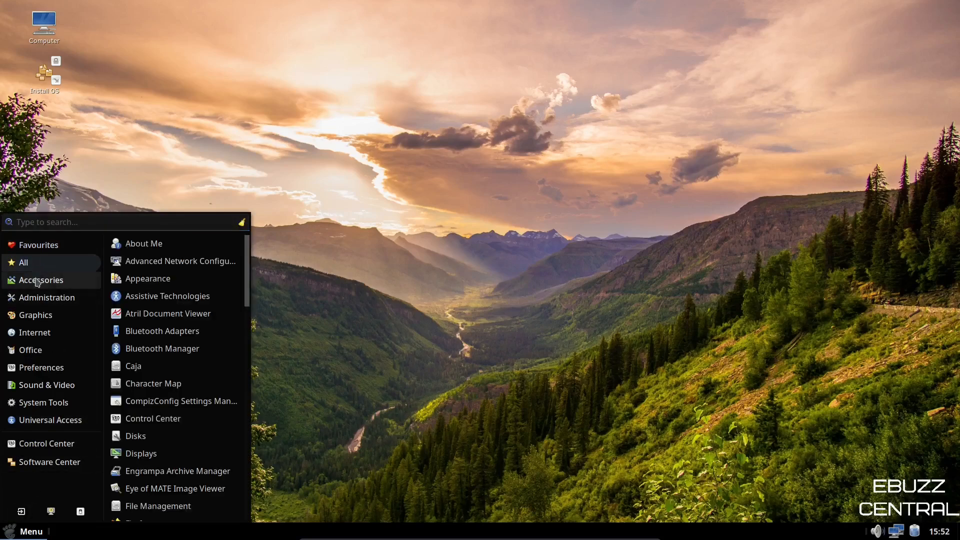
{"action": "left_click", "coordinate": [46, 297]}
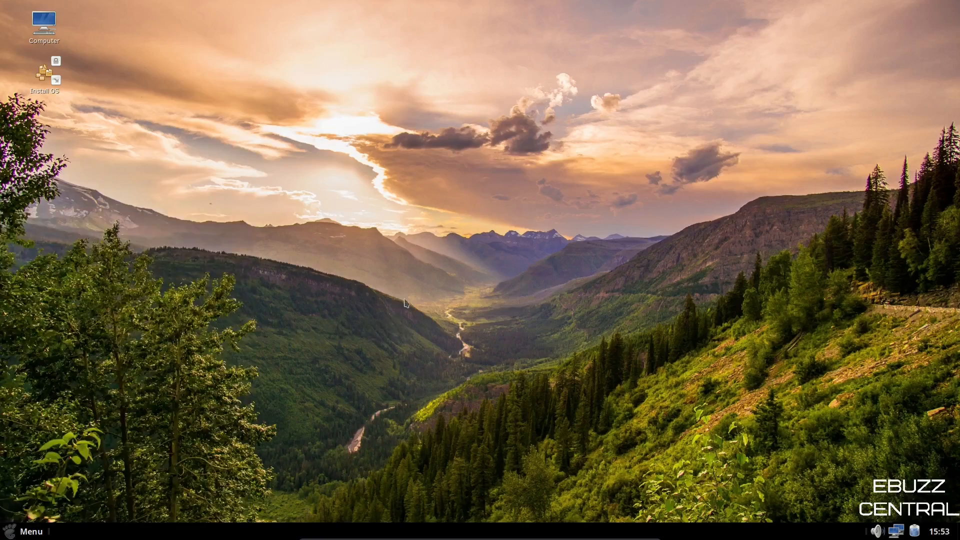
{"action": "left_click", "coordinate": [30, 531]}
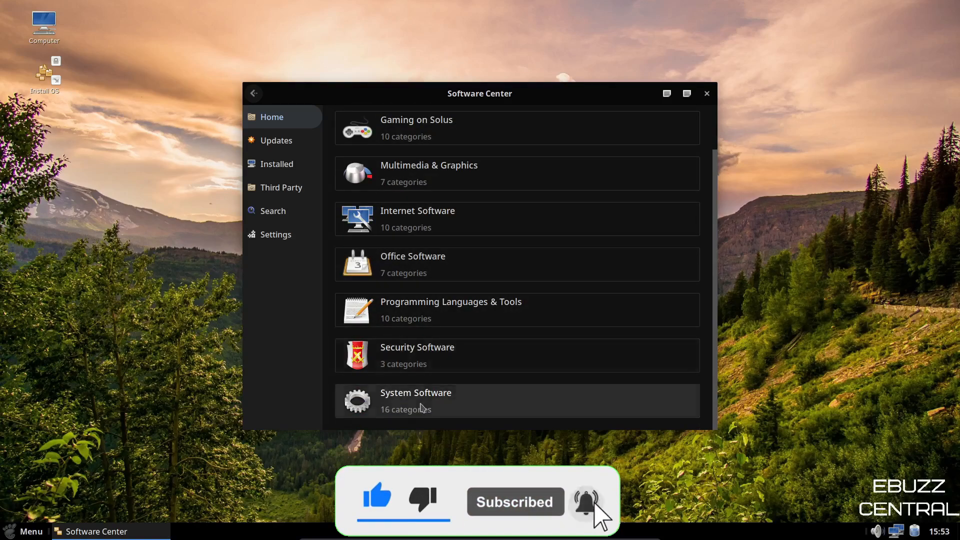
Step: Search for 'obs' and view the obs-studio package details
{"action": "scroll", "scroll_direction": "up", "scroll_amount": 3}
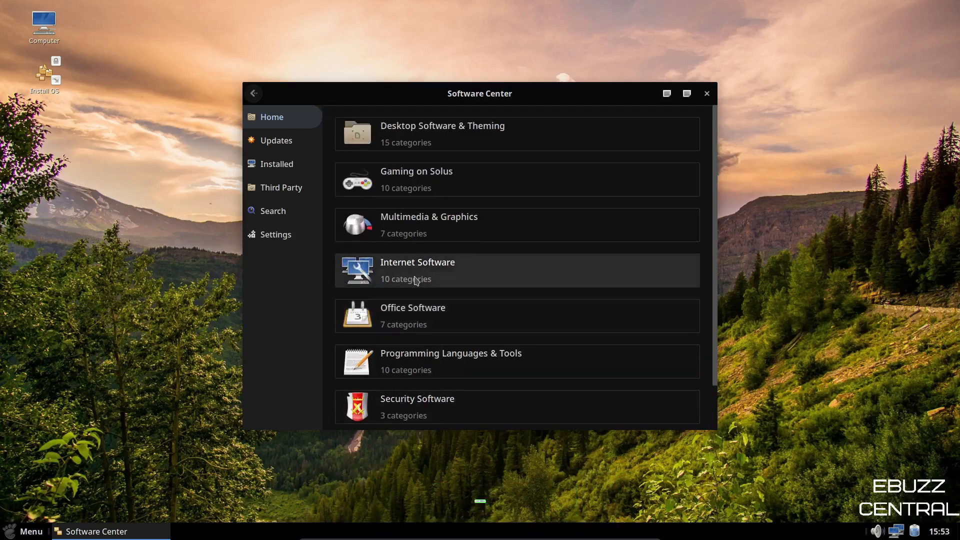
{"action": "left_click", "coordinate": [272, 211]}
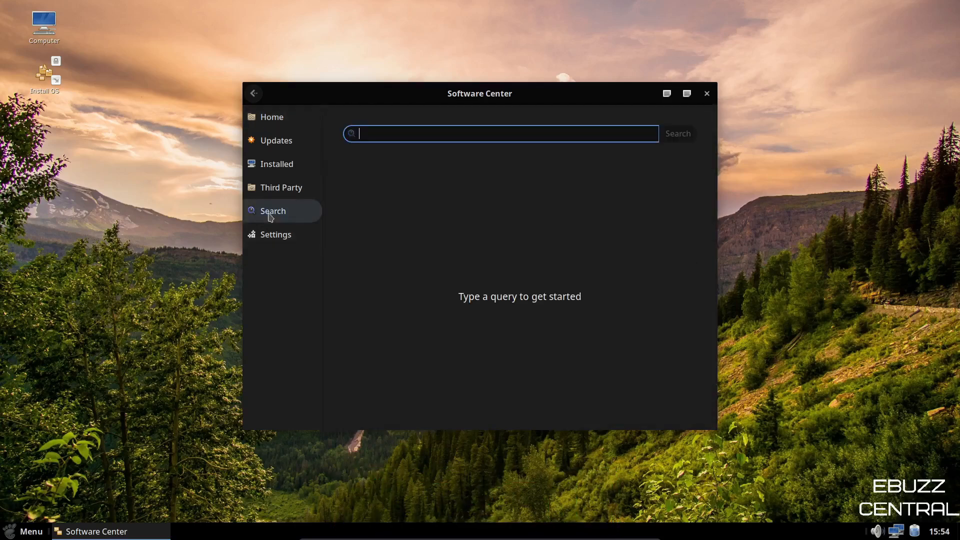
{"action": "type", "text": "obs-studio"}
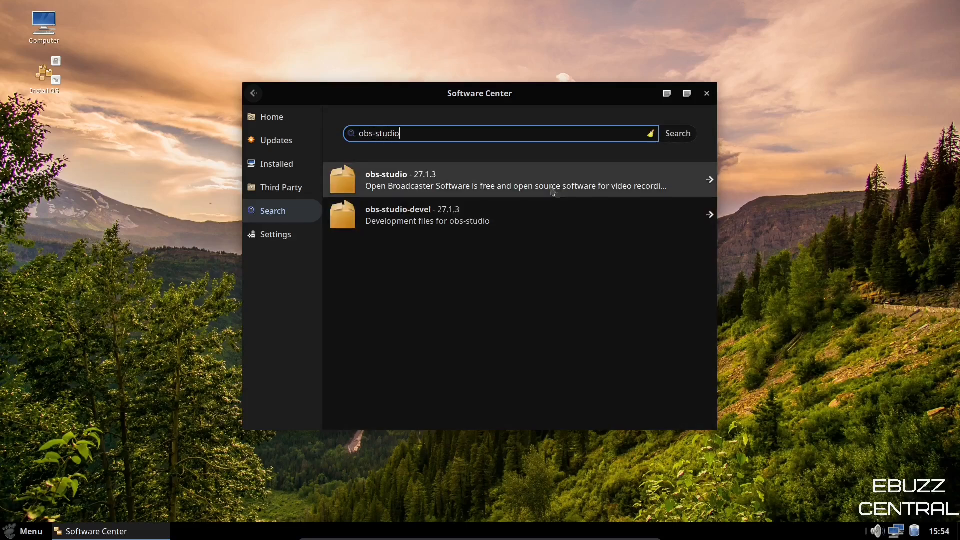
{"action": "left_click", "coordinate": [516, 180]}
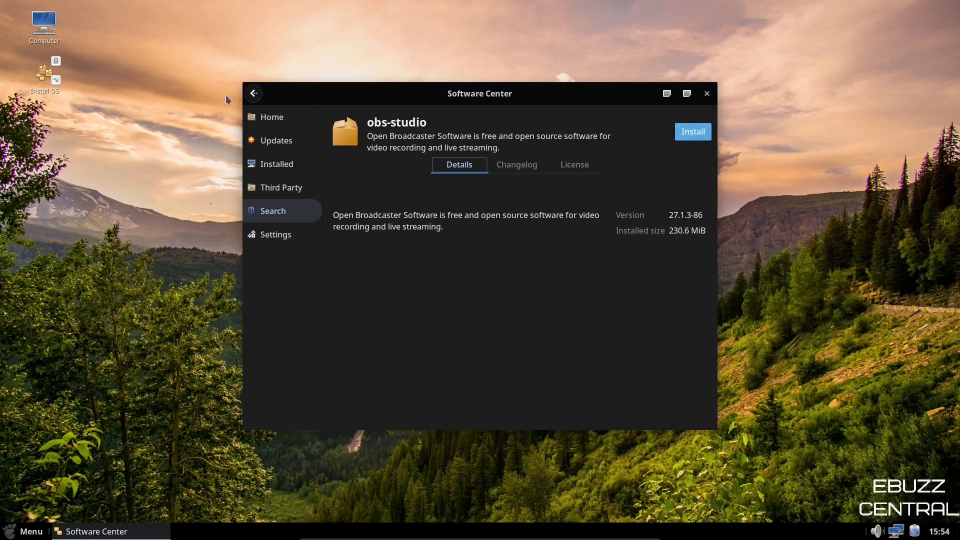
Step: Go back and search for Kdenlive to view its details page
{"action": "left_click", "coordinate": [253, 94]}
{"action": "type", "text": "k"}
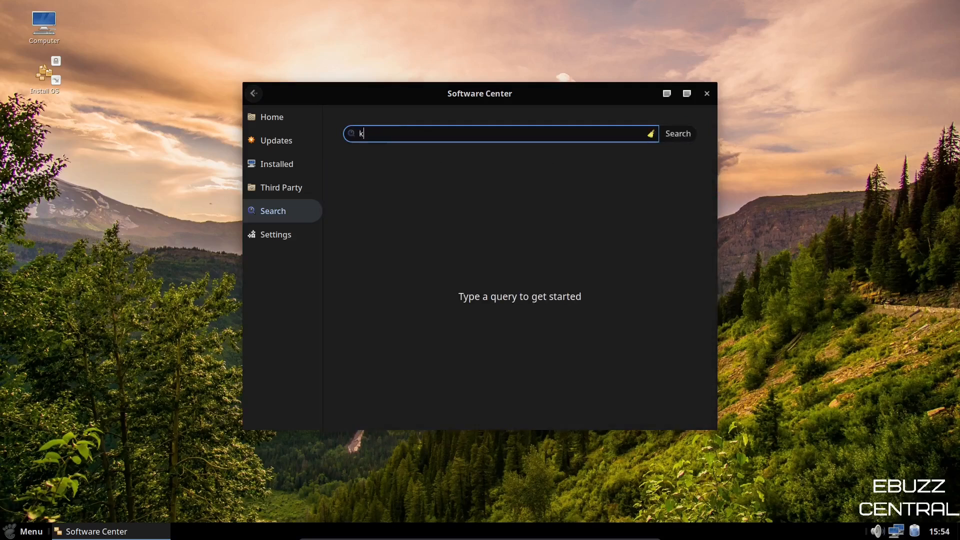
{"action": "type", "text": "denlive"}
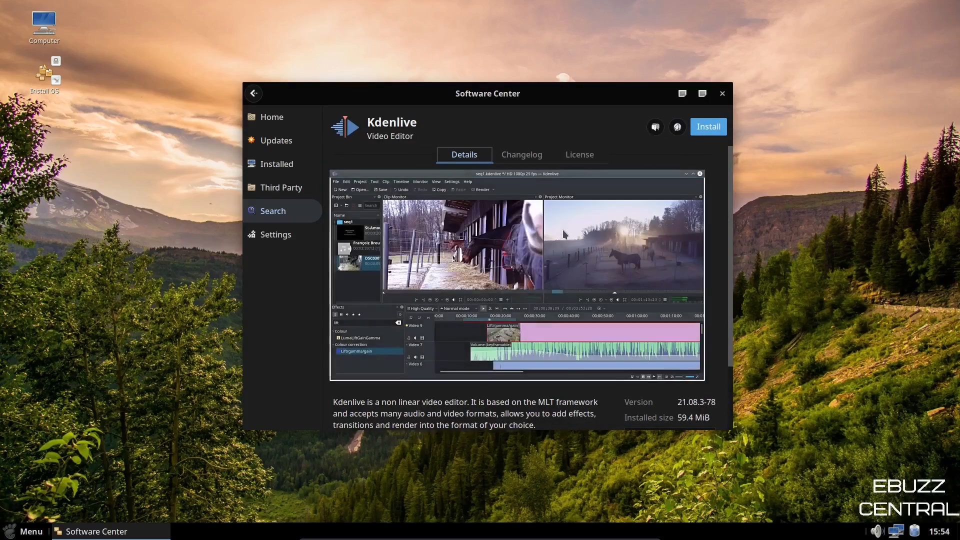
{"action": "scroll", "scroll_direction": "down", "scroll_amount": 3}
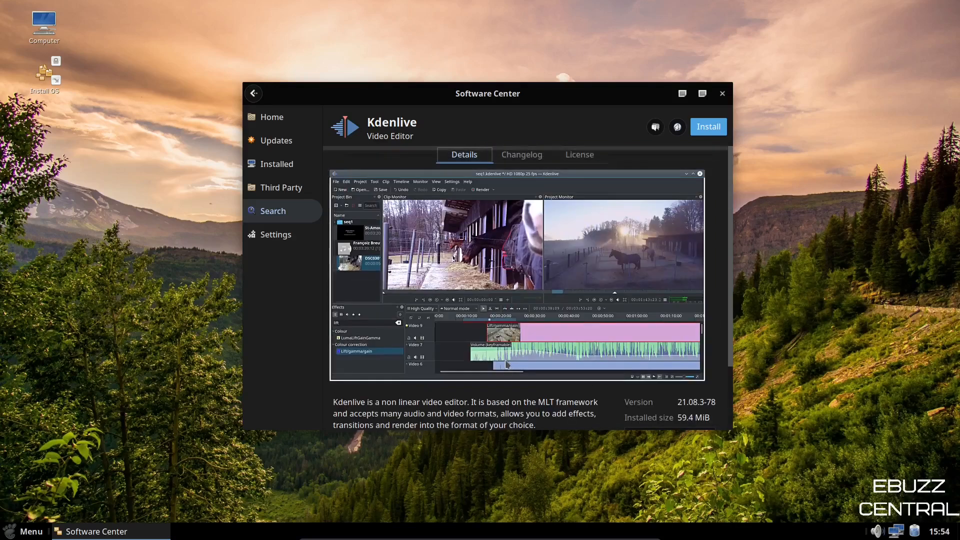
{"action": "mouse_move", "coordinate": [655, 127]}
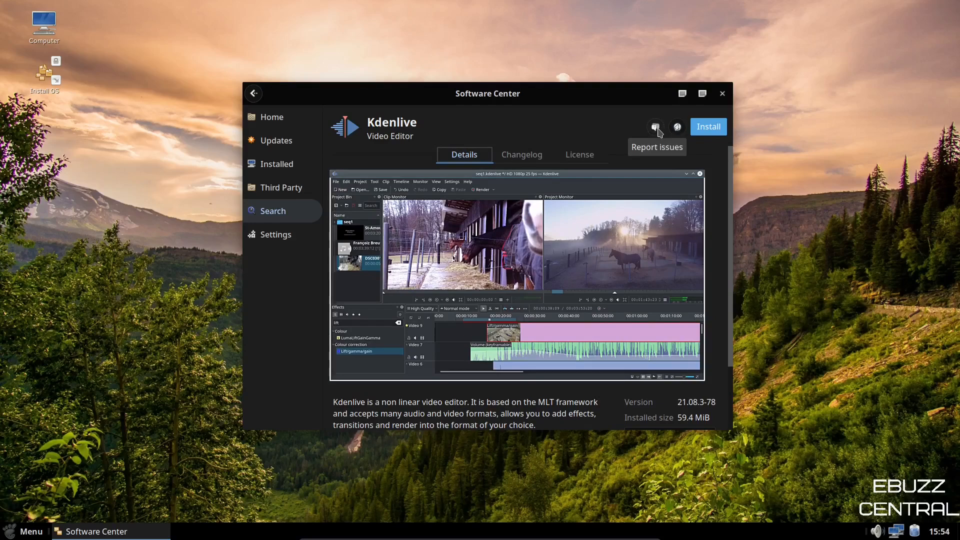
Step: View update settings, scroll the Third Party apps list, and show Installed packages
{"action": "left_click", "coordinate": [275, 234]}
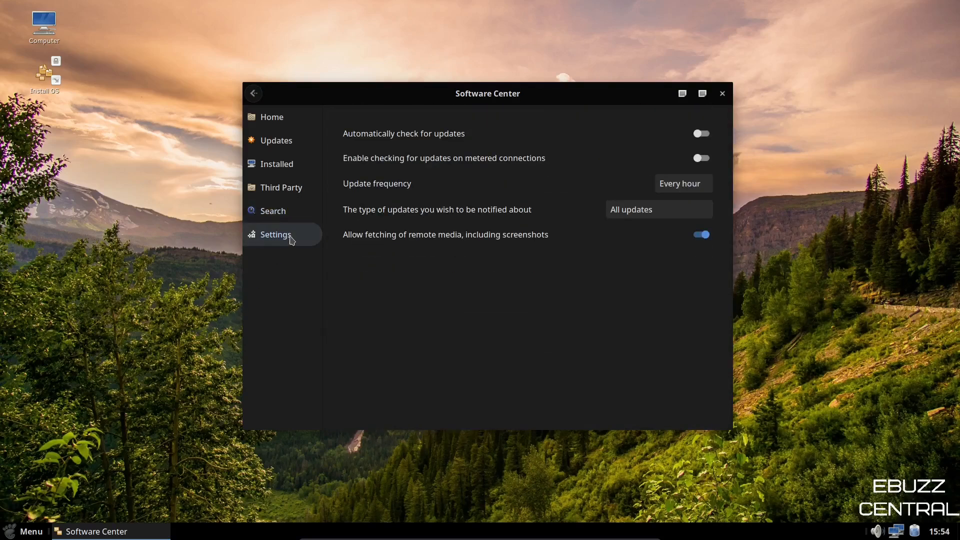
{"action": "mouse_move", "coordinate": [517, 155]}
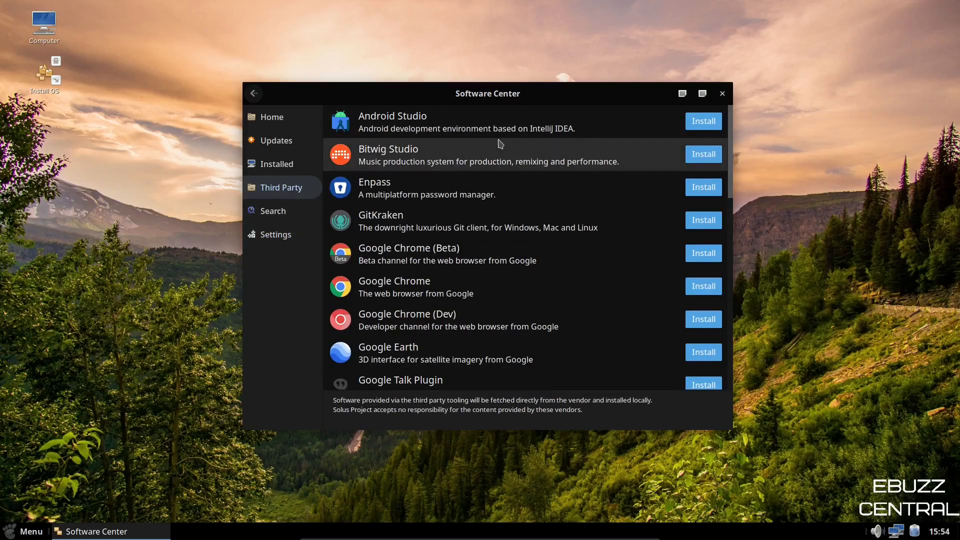
{"action": "mouse_move", "coordinate": [501, 195]}
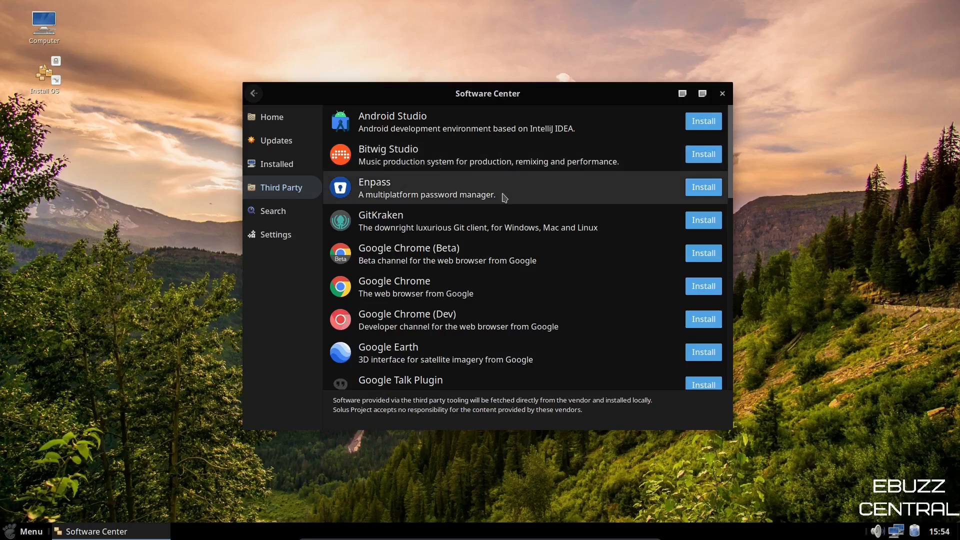
{"action": "scroll", "scroll_direction": "down", "scroll_amount": 3}
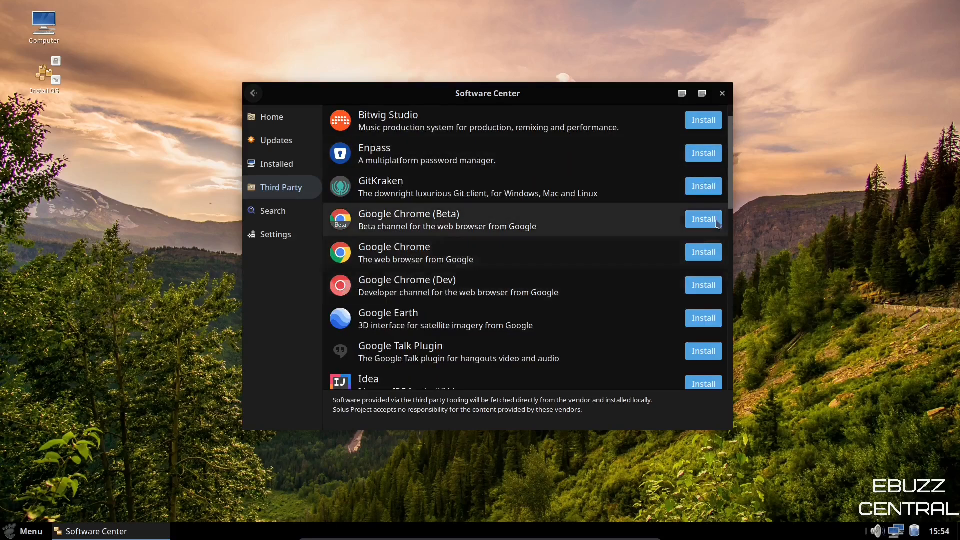
{"action": "scroll", "scroll_direction": "down", "scroll_amount": 3}
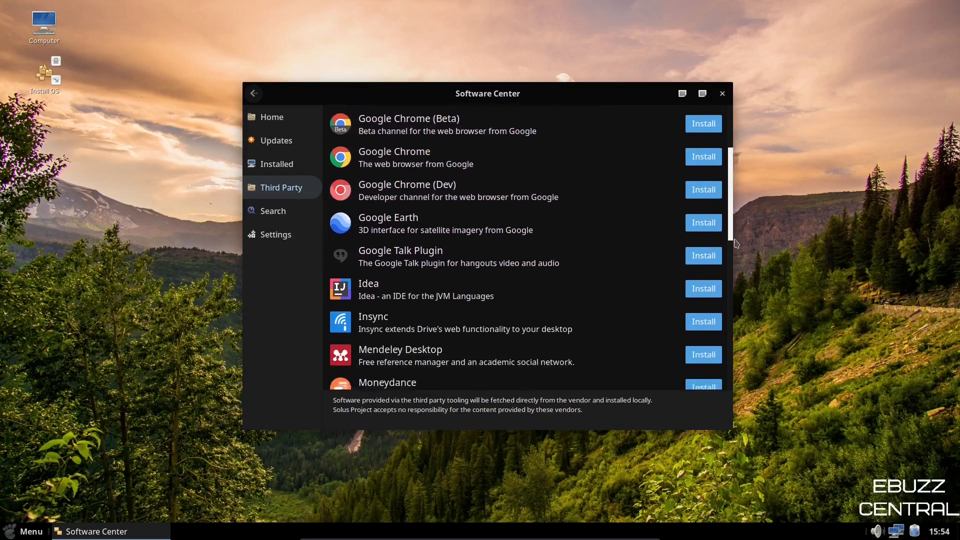
{"action": "scroll", "scroll_direction": "down", "scroll_amount": 3}
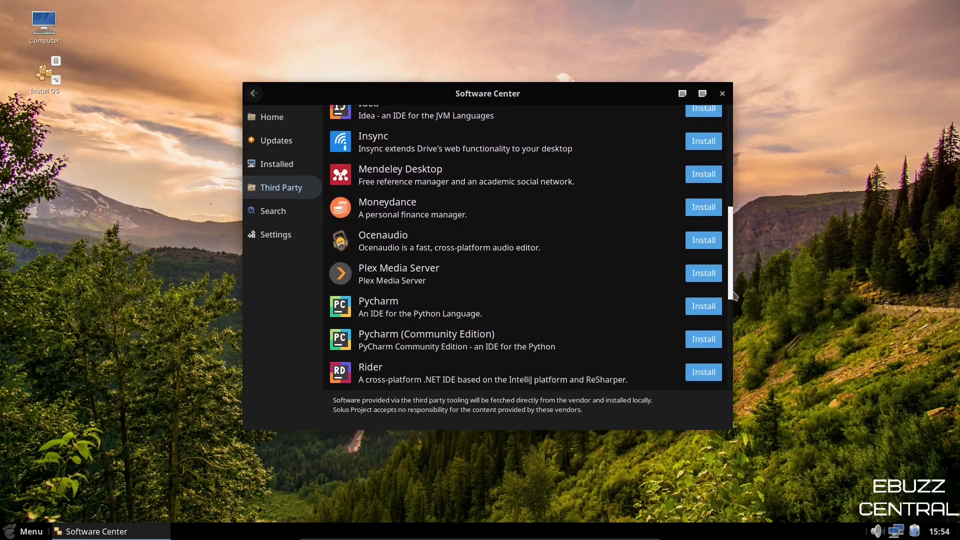
{"action": "scroll", "scroll_direction": "down", "scroll_amount": 3}
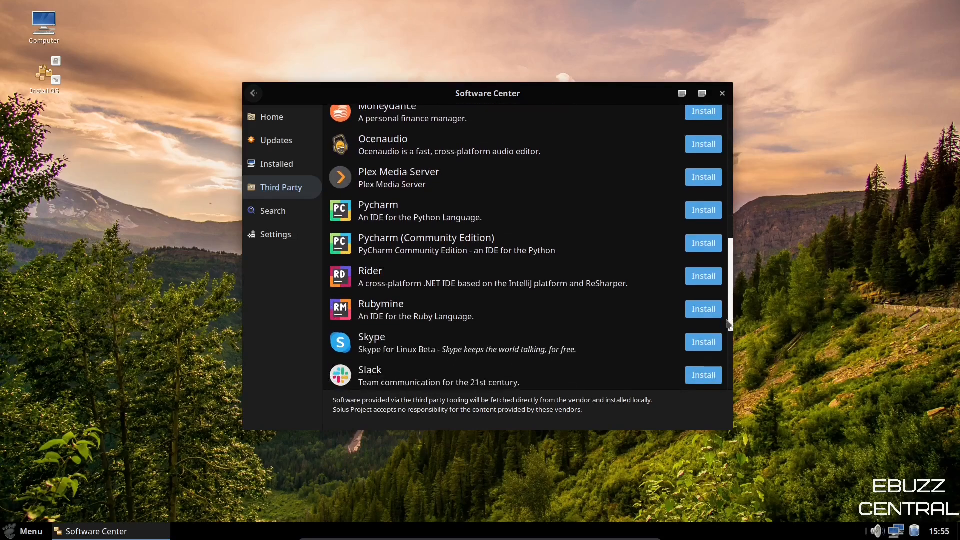
{"action": "scroll", "scroll_direction": "down", "scroll_amount": 3}
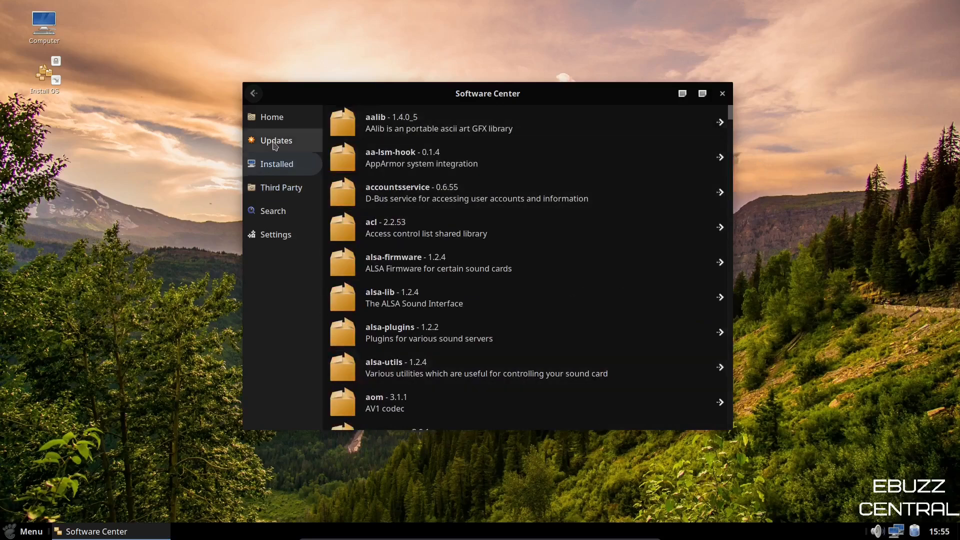
Step: Check the 296 mandatory updates, browse a multimedia category, then close Software Center
{"action": "left_click", "coordinate": [276, 140]}
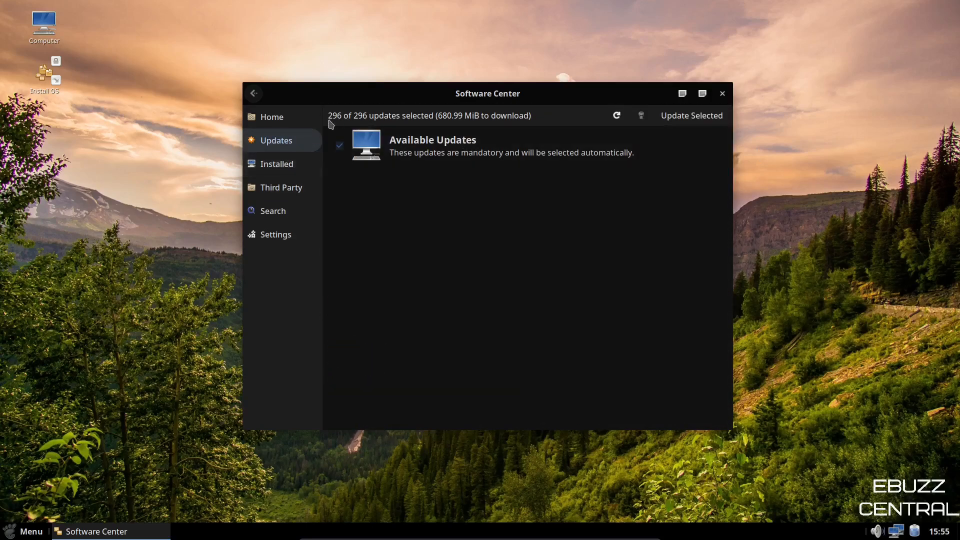
{"action": "left_click", "coordinate": [271, 117]}
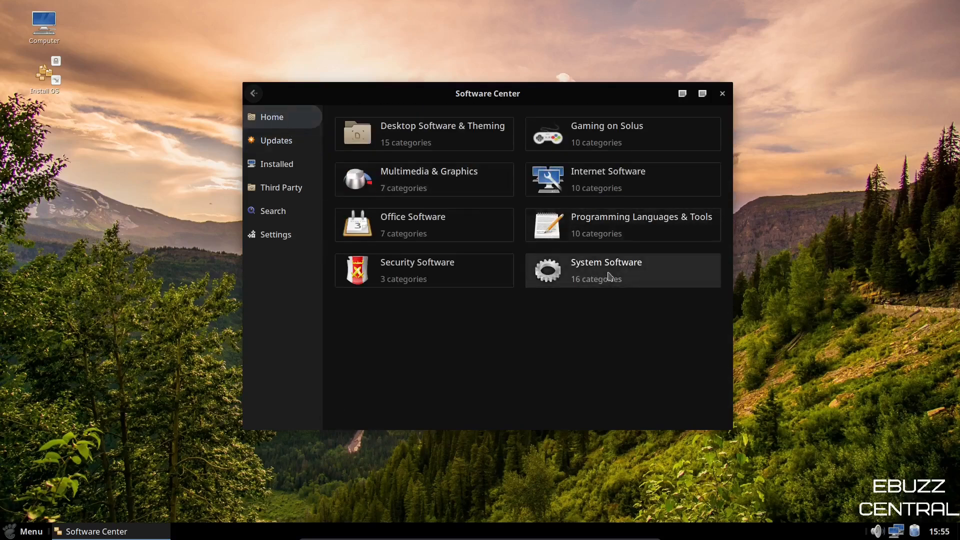
{"action": "left_click", "coordinate": [605, 270]}
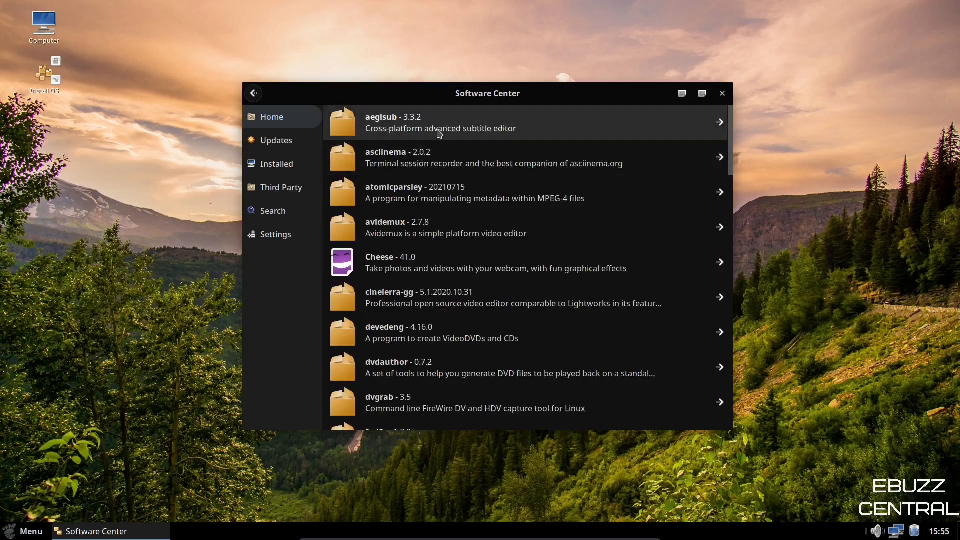
{"action": "scroll", "scroll_direction": "down", "scroll_amount": 3}
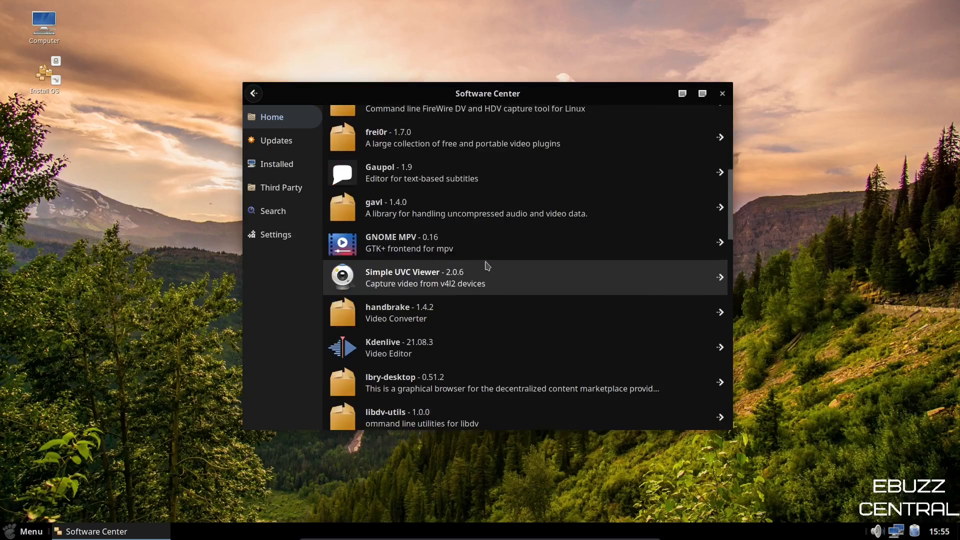
{"action": "scroll", "scroll_direction": "down", "scroll_amount": 3}
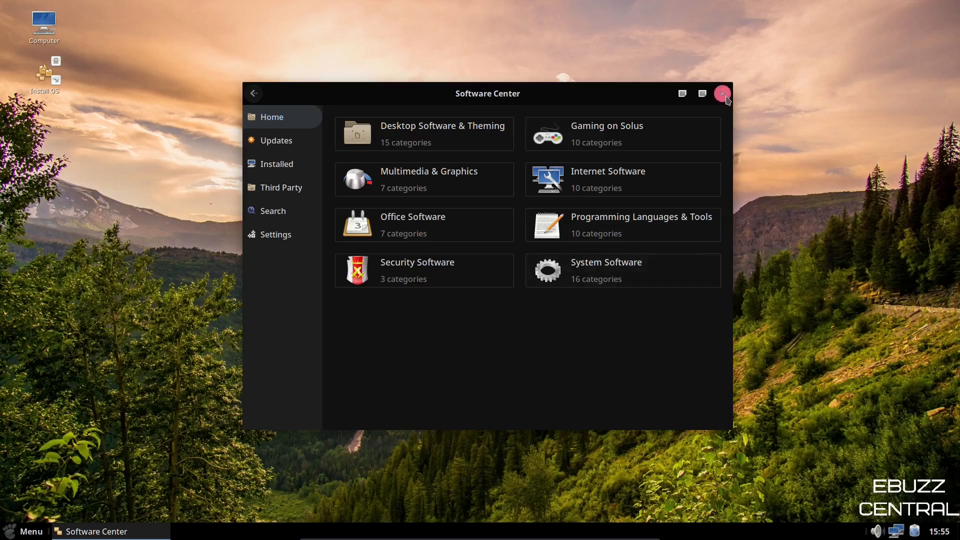
{"action": "left_click", "coordinate": [721, 93]}
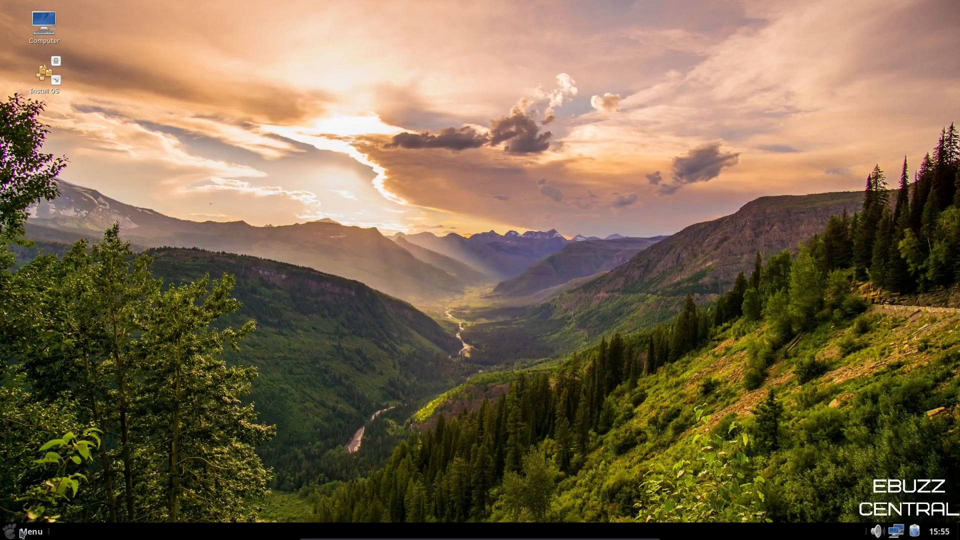
Step: Open the application menu and browse Office, then the Preferences apps like Appearance and Displays
{"action": "left_click", "coordinate": [29, 531]}
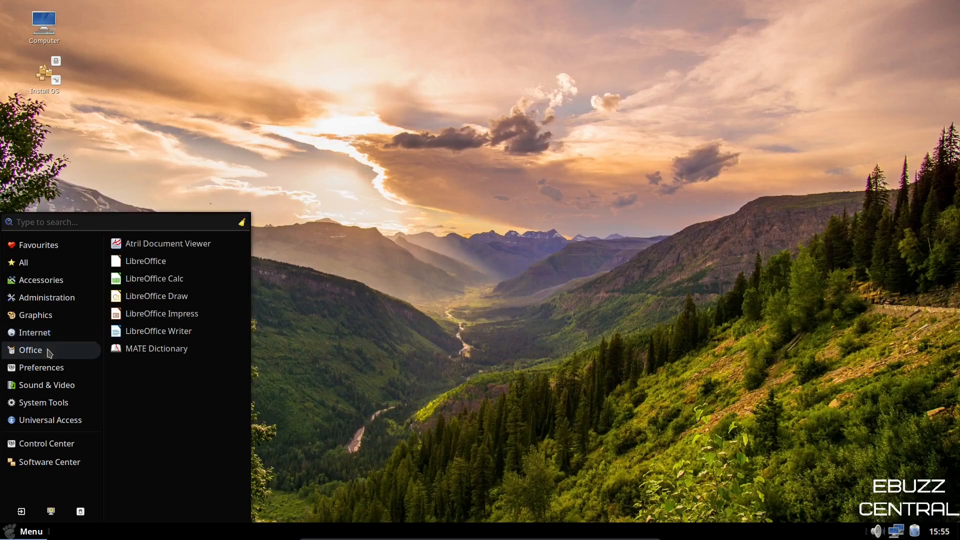
{"action": "left_click", "coordinate": [41, 367]}
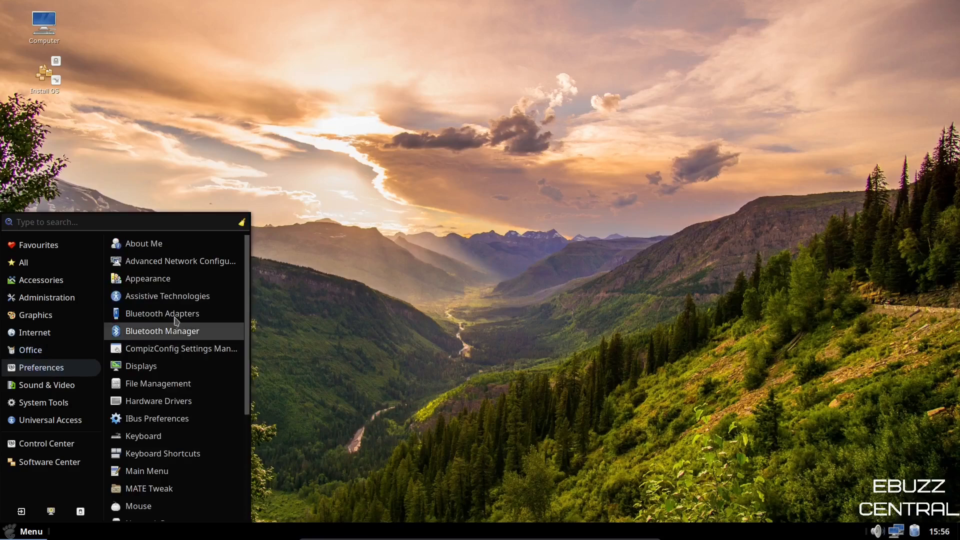
{"action": "mouse_move", "coordinate": [171, 348]}
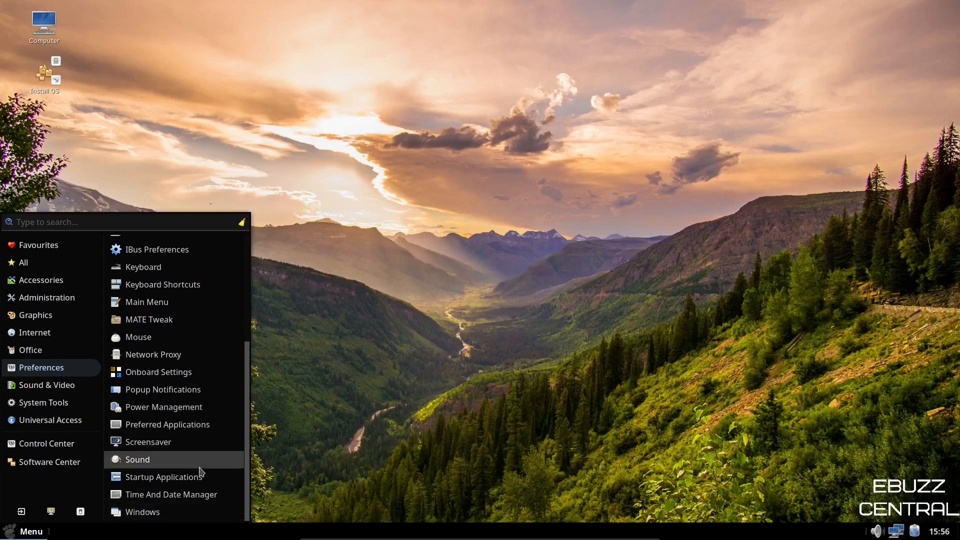
{"action": "mouse_move", "coordinate": [172, 494]}
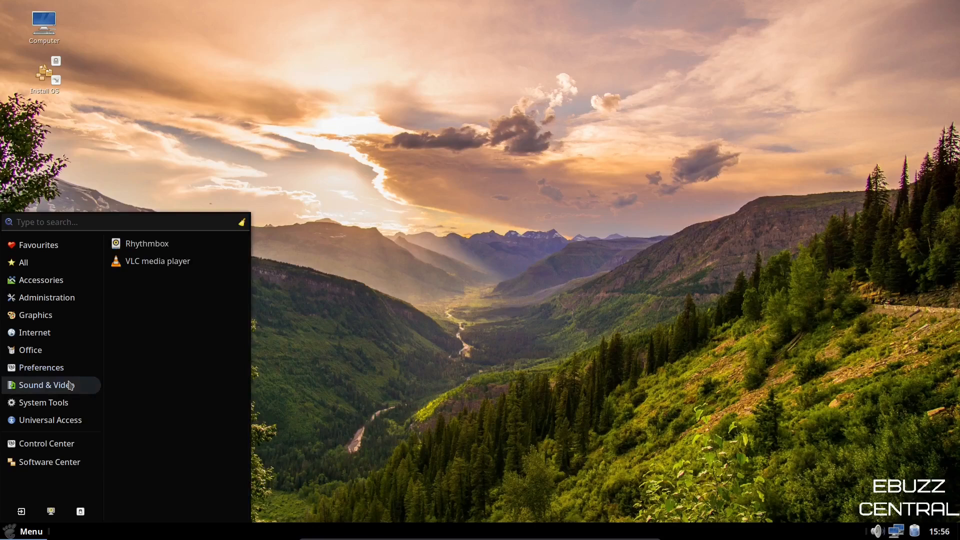
{"action": "mouse_move", "coordinate": [71, 390]}
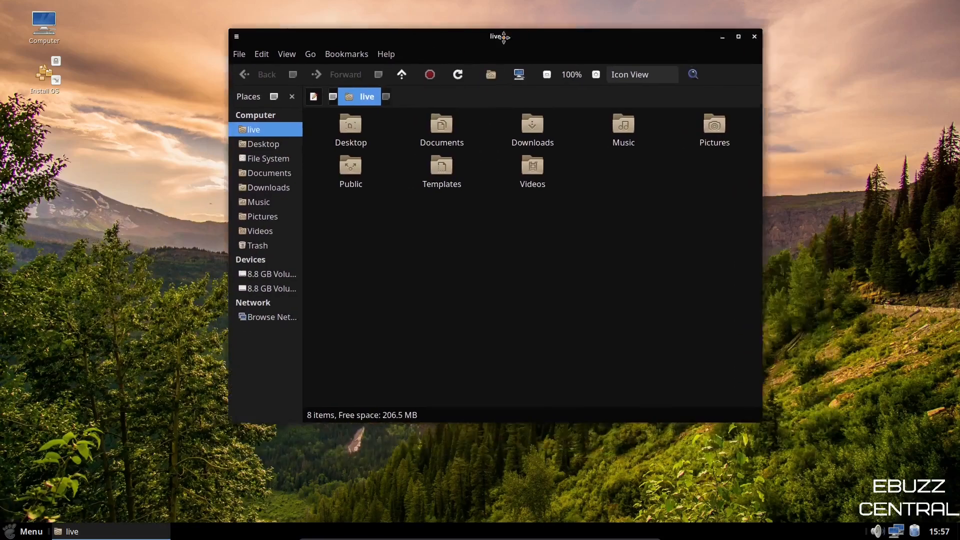
Step: Move the Caja home folder window higher, then close it
{"action": "left_click_drag", "start_coordinate": [499, 36], "coordinate": [473, 84]}
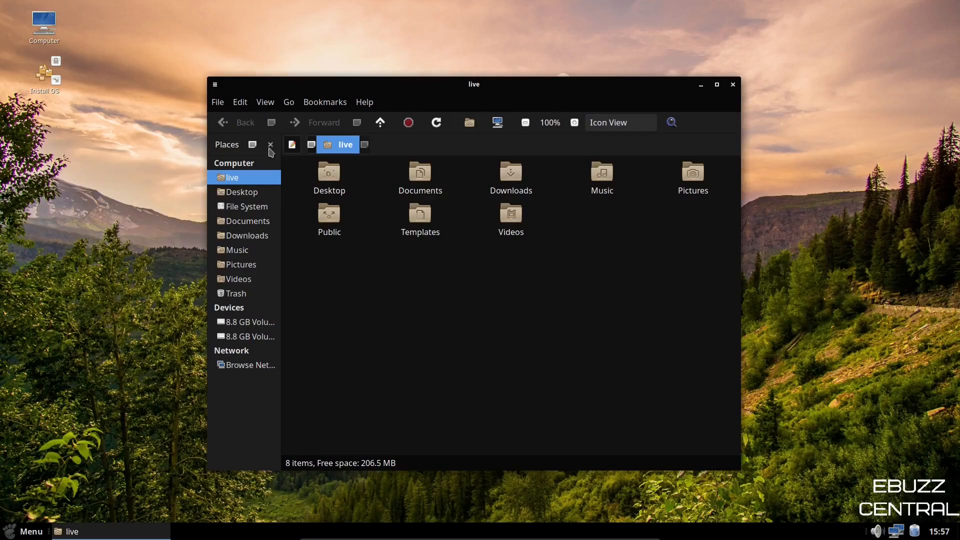
{"action": "mouse_move", "coordinate": [636, 47]}
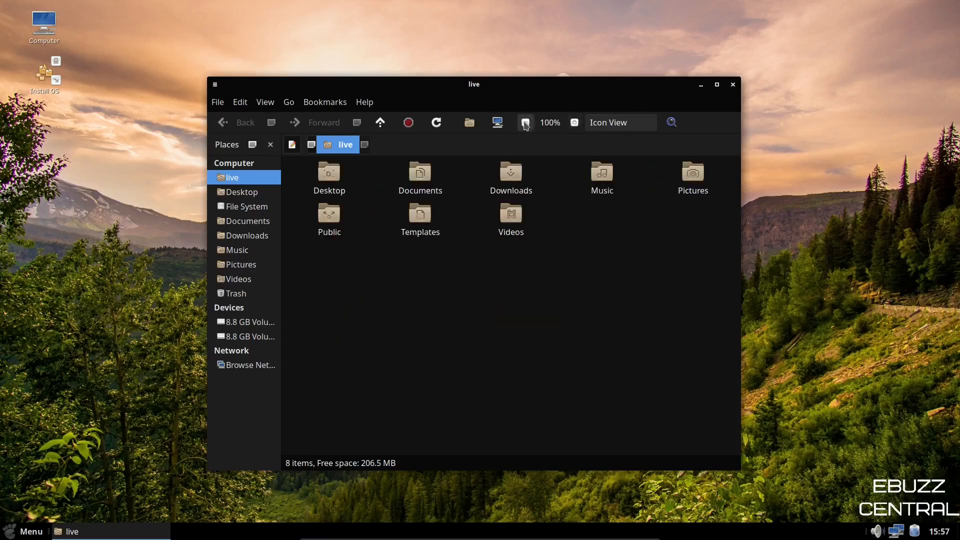
{"action": "mouse_move", "coordinate": [219, 110]}
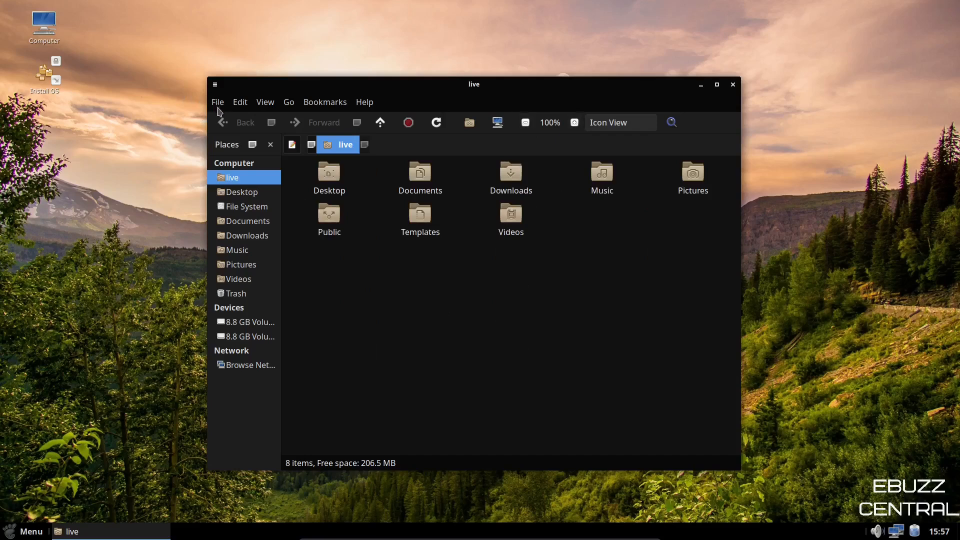
{"action": "mouse_move", "coordinate": [363, 108]}
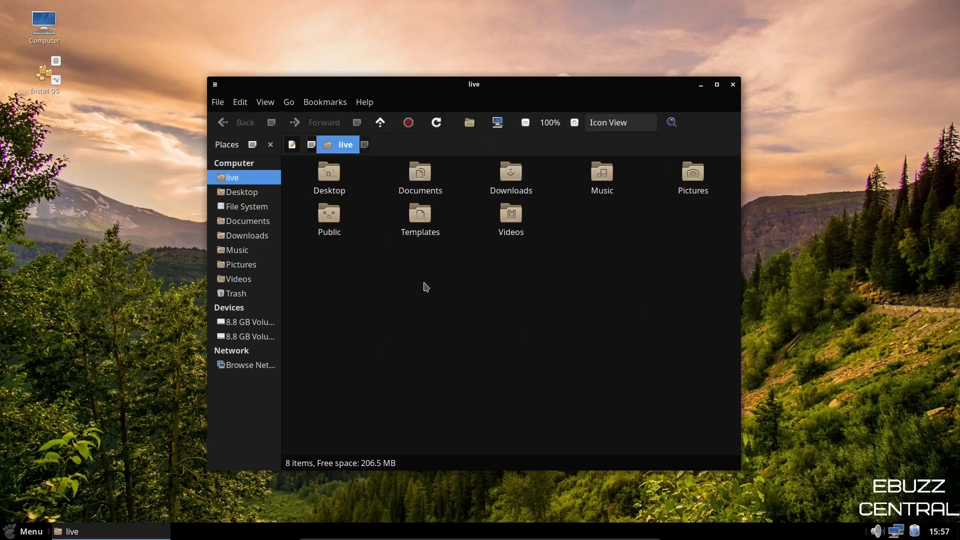
{"action": "mouse_move", "coordinate": [438, 241]}
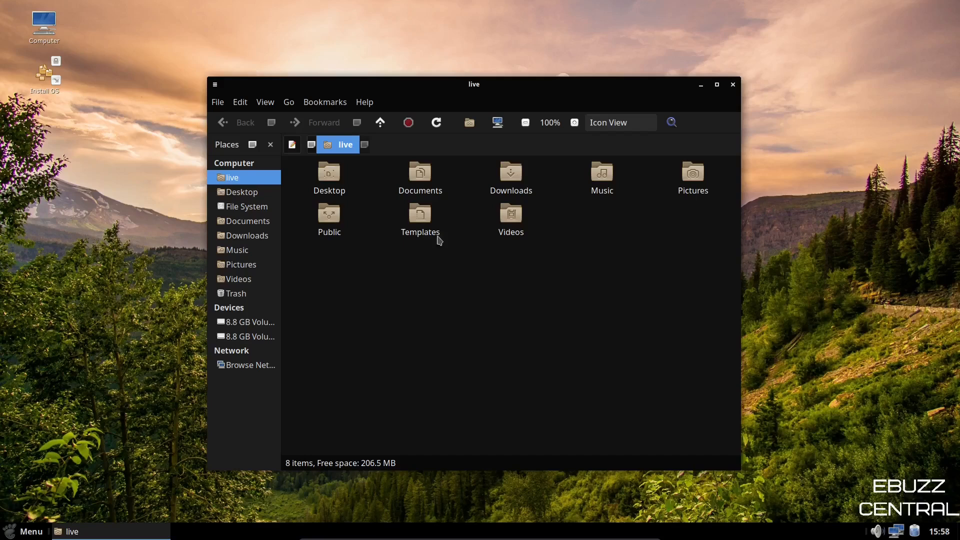
{"action": "left_click", "coordinate": [732, 85]}
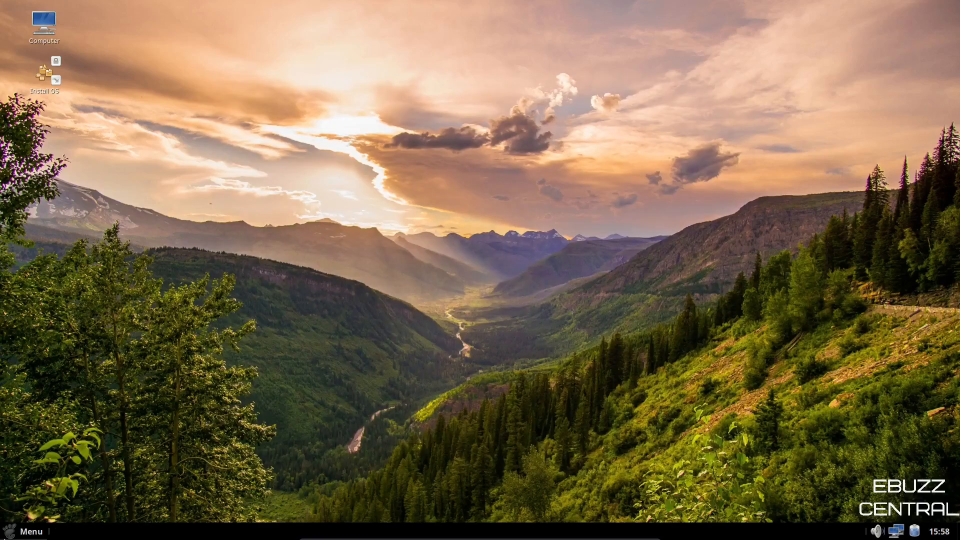
Step: Run top in MATE Terminal from System Tools, then close the terminal
{"action": "left_click", "coordinate": [29, 531]}
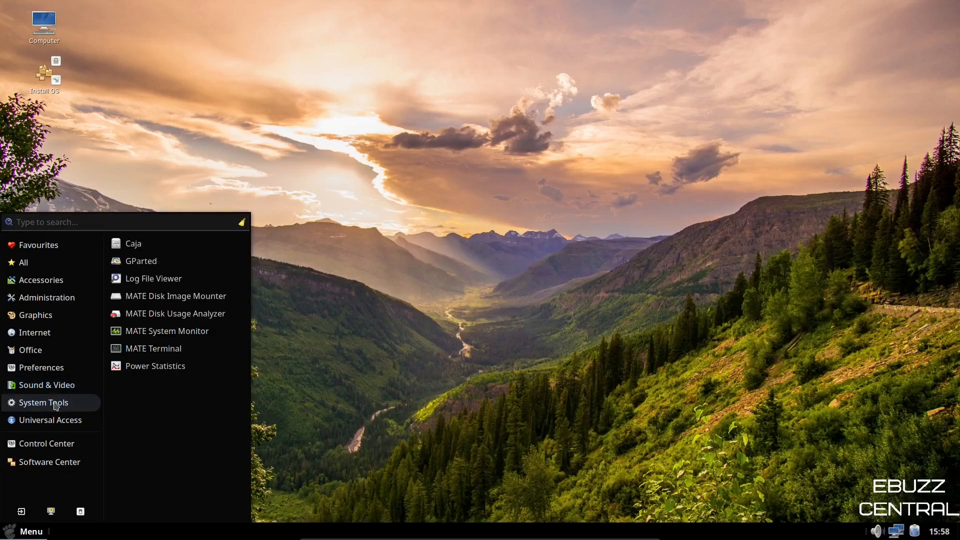
{"action": "mouse_move", "coordinate": [155, 365]}
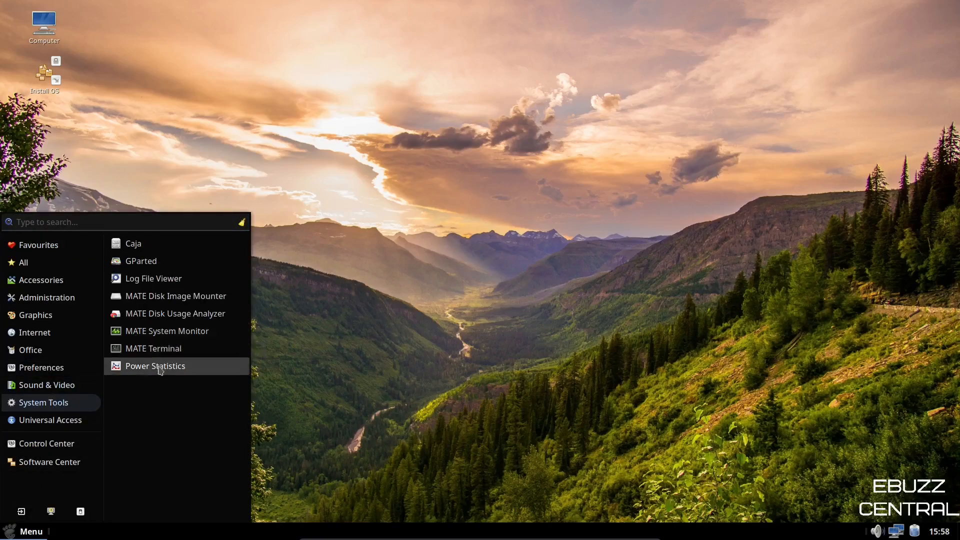
{"action": "mouse_move", "coordinate": [153, 349]}
{"action": "type", "text": "h"}
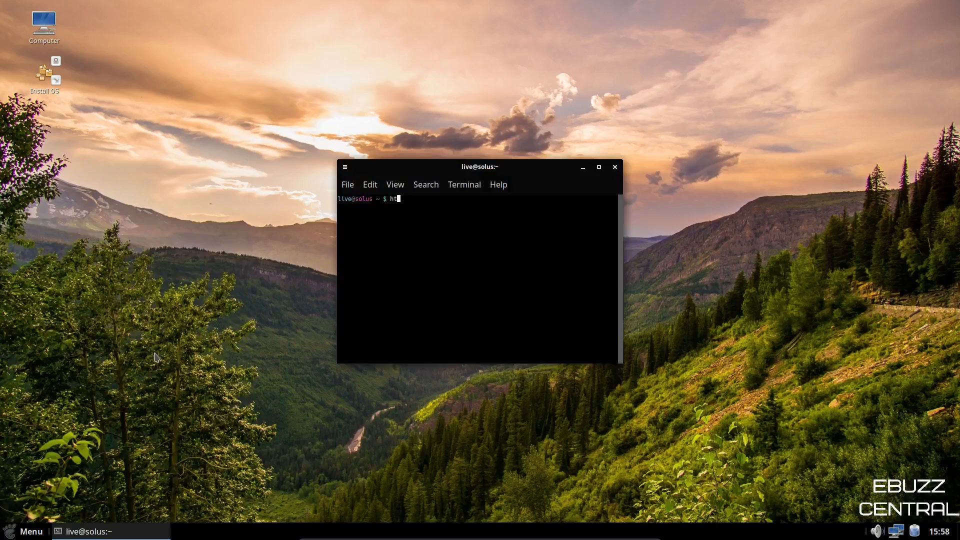
{"action": "type", "text": "top"}
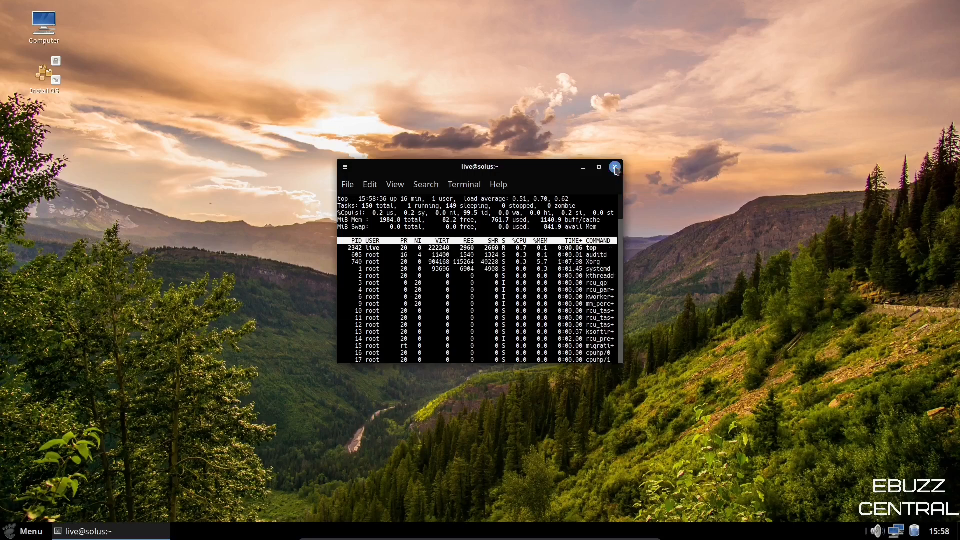
{"action": "left_click", "coordinate": [614, 166]}
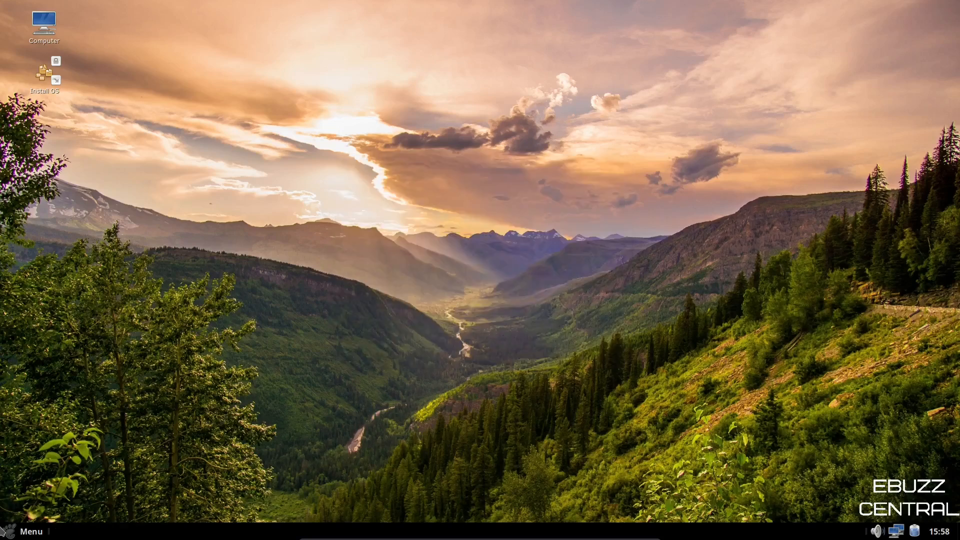
Step: Check CPU, memory and network history in MATE System Monitor, close it, and reopen the menu
{"action": "left_click", "coordinate": [24, 531]}
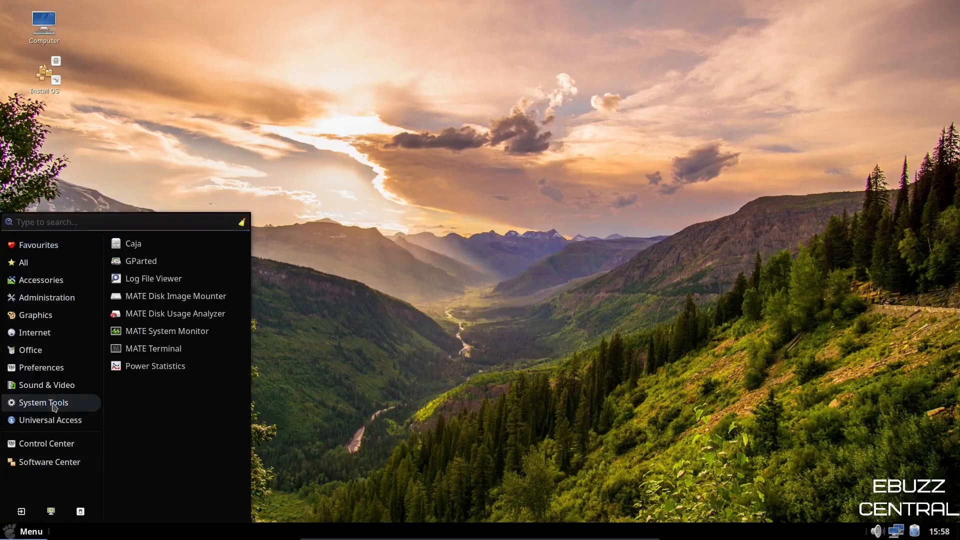
{"action": "left_click", "coordinate": [260, 31]}
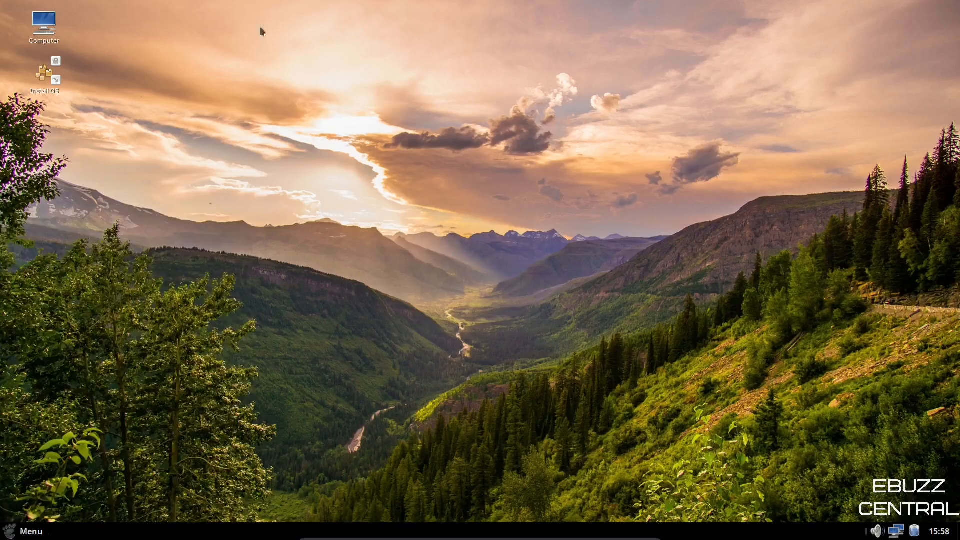
{"action": "left_click", "coordinate": [23, 531]}
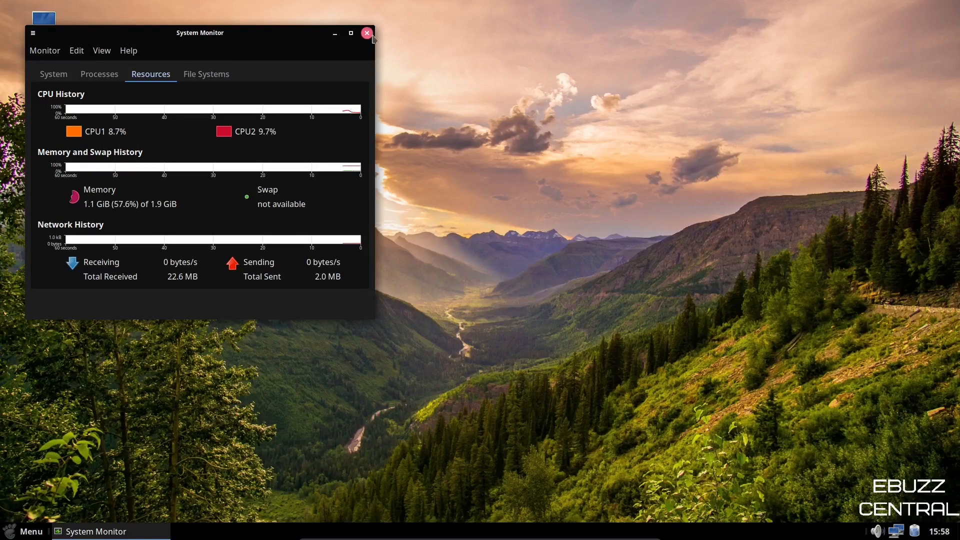
{"action": "left_click", "coordinate": [366, 33]}
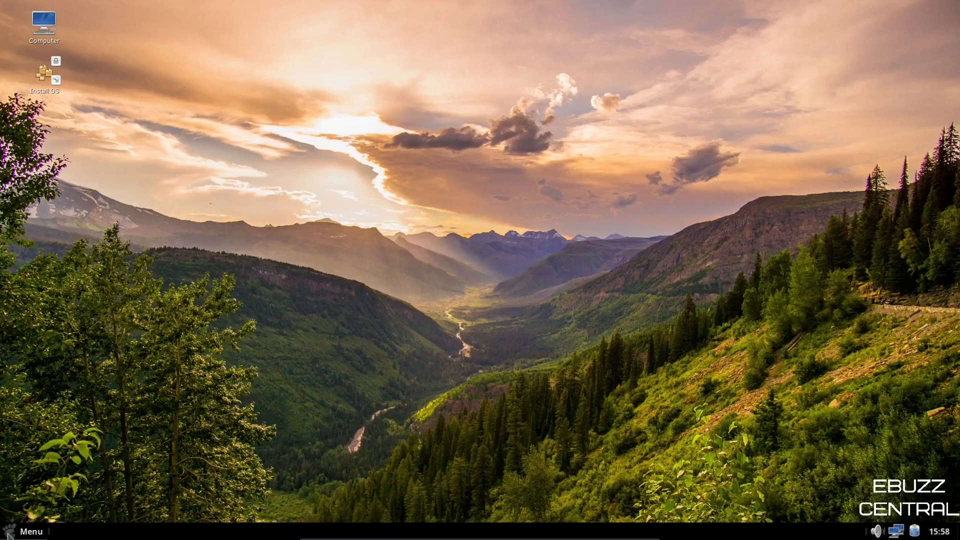
{"action": "left_click", "coordinate": [30, 531]}
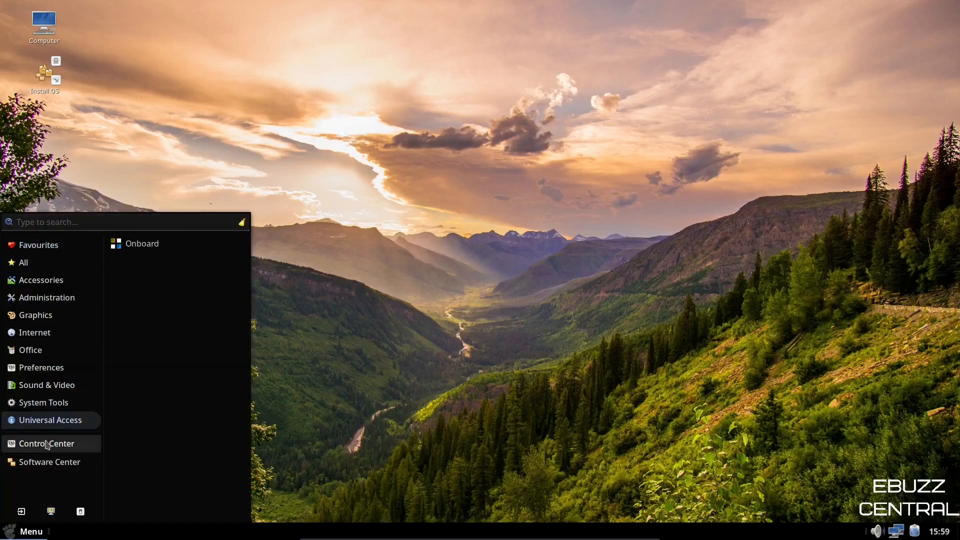
Step: Open Control Center, try Change Theme, then open Preferred Applications
{"action": "left_click", "coordinate": [46, 444]}
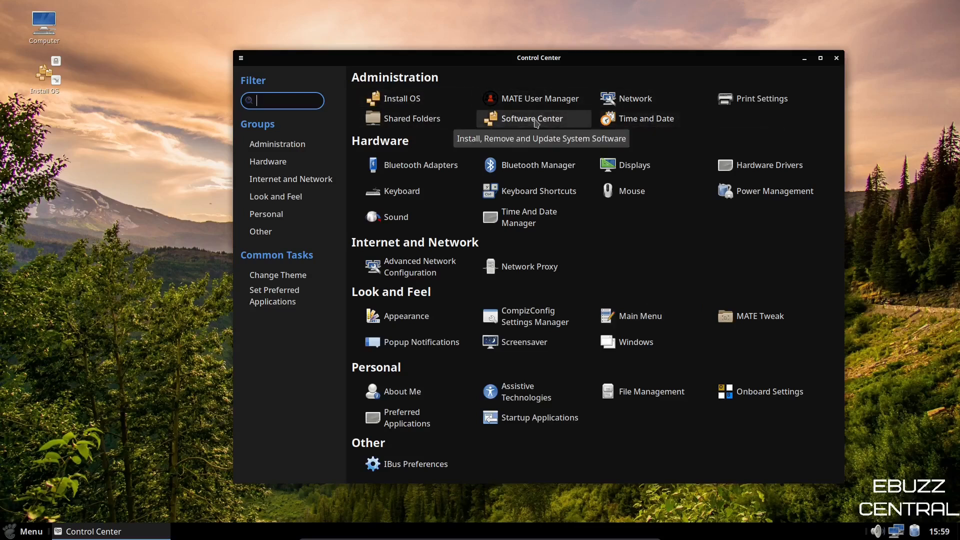
{"action": "mouse_move", "coordinate": [521, 157]}
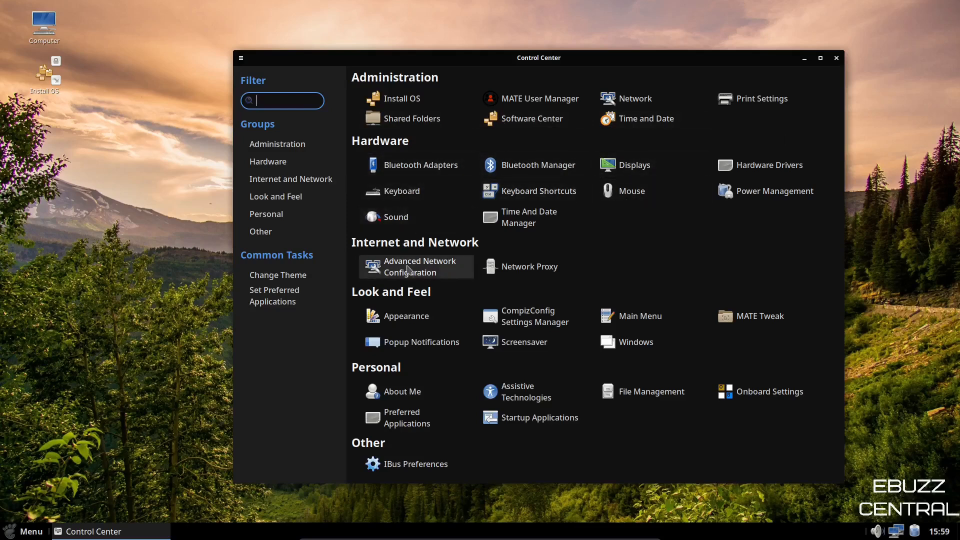
{"action": "mouse_move", "coordinate": [521, 359]}
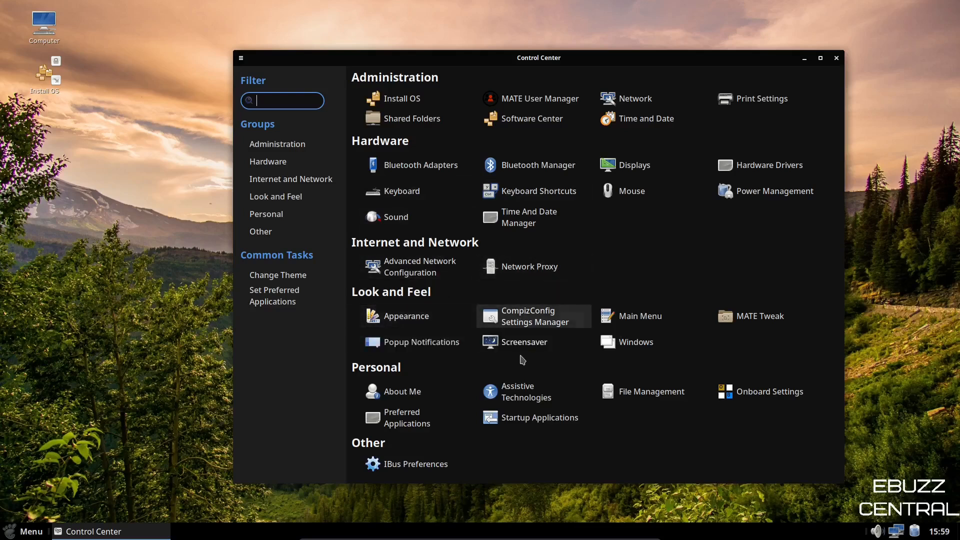
{"action": "mouse_move", "coordinate": [612, 372]}
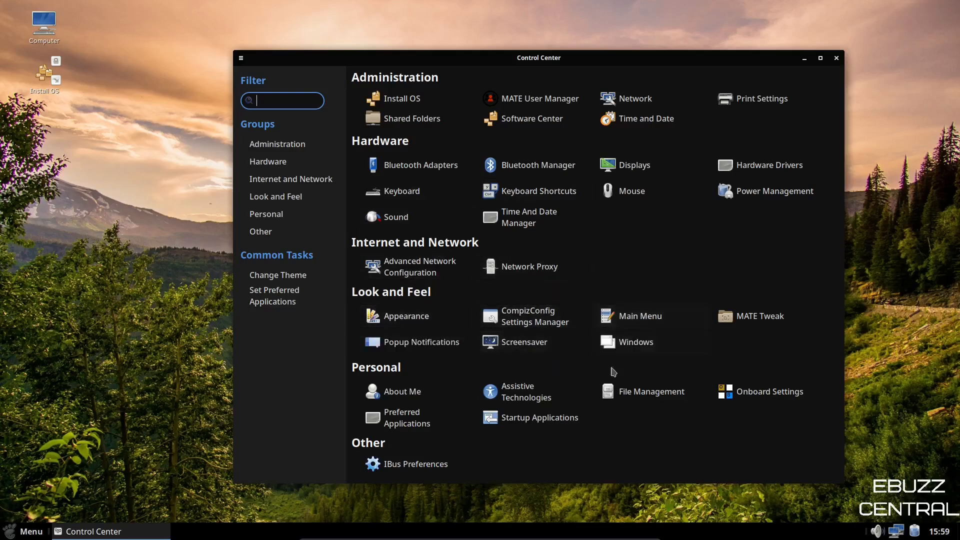
{"action": "mouse_move", "coordinate": [453, 496]}
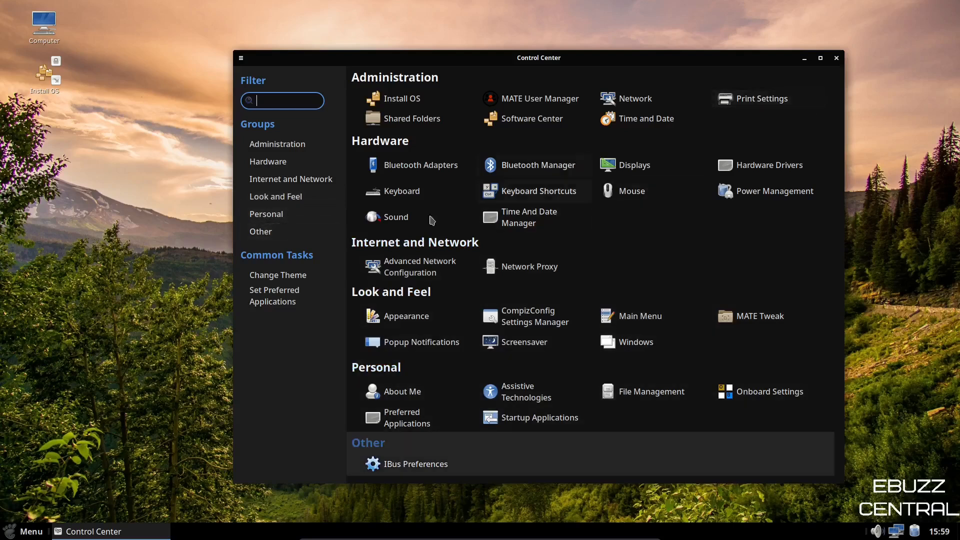
{"action": "left_click", "coordinate": [278, 274]}
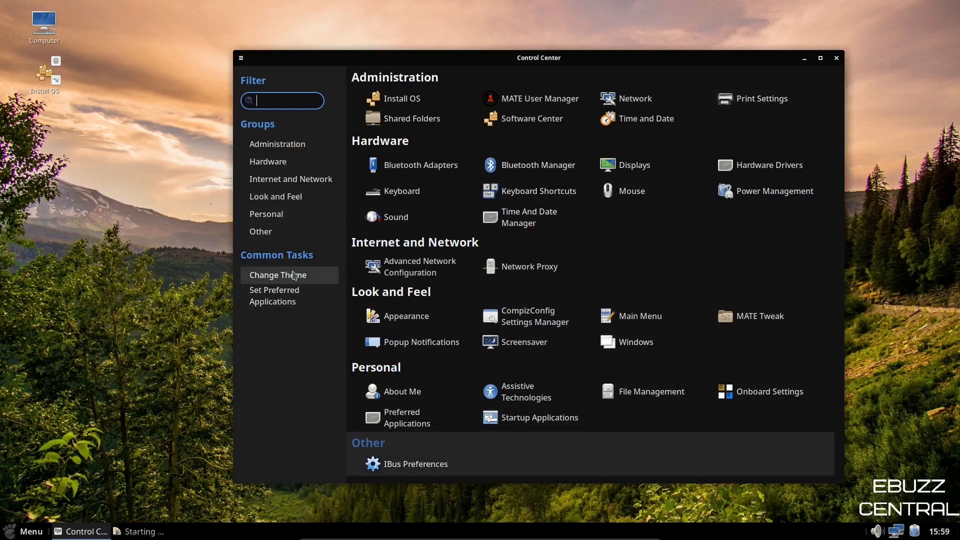
{"action": "left_click", "coordinate": [276, 275]}
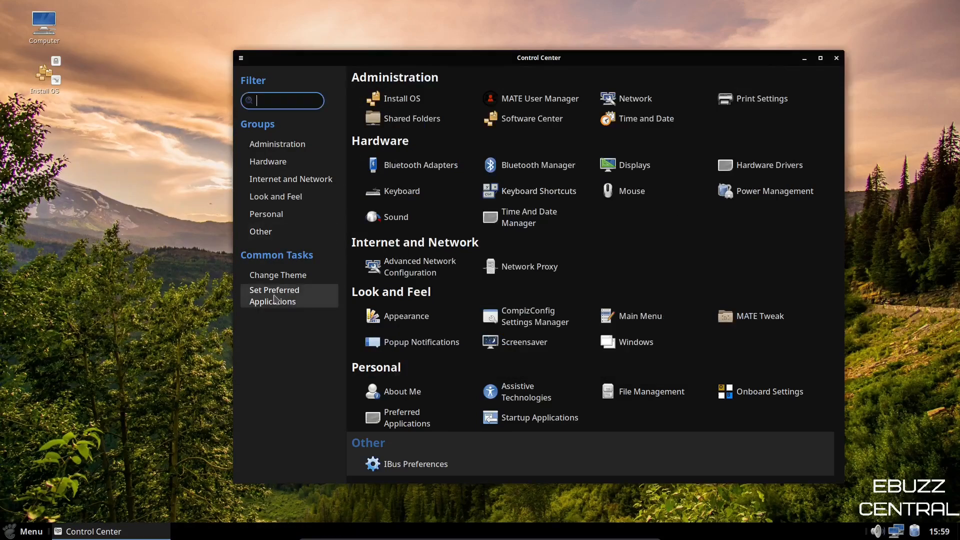
{"action": "left_click", "coordinate": [274, 295]}
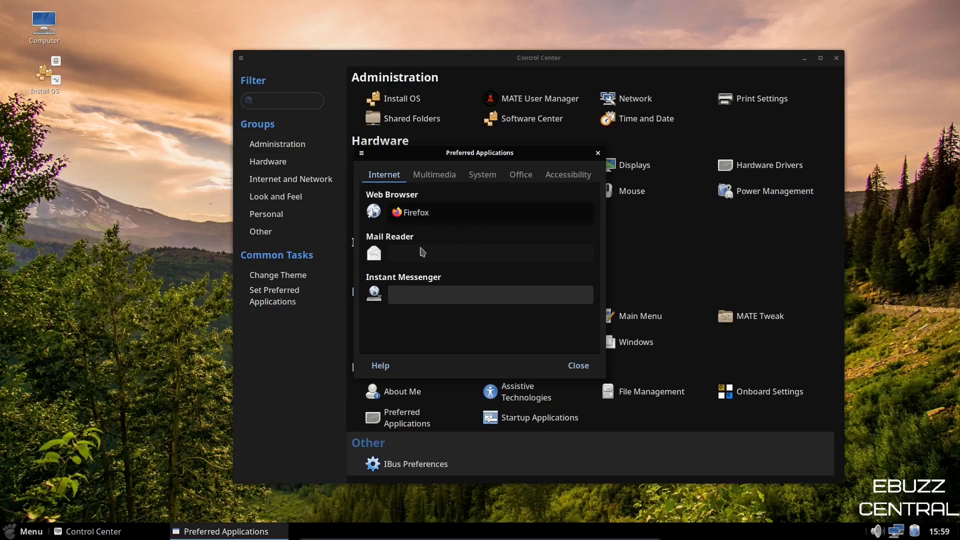
{"action": "mouse_move", "coordinate": [412, 302]}
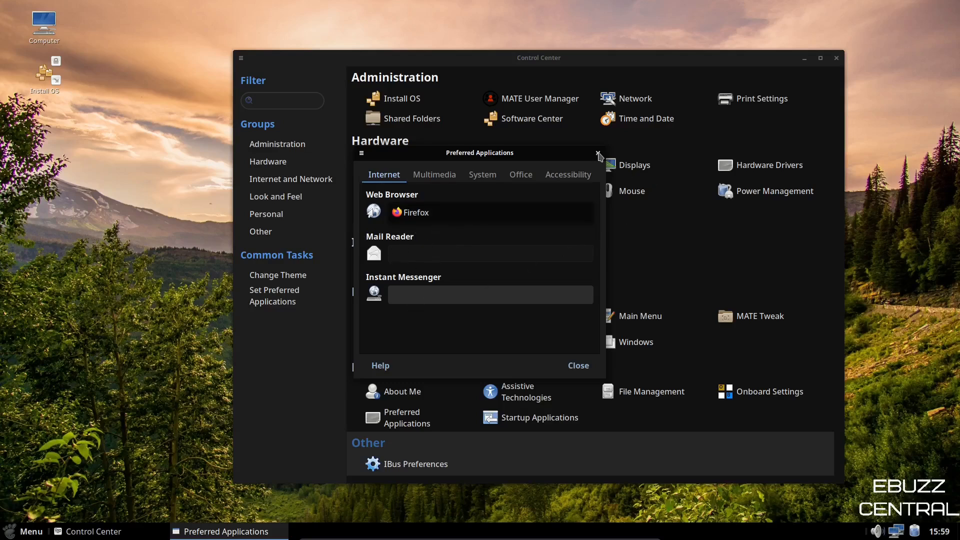
Step: Close the Preferred Applications dialog showing Firefox, then reopen the application menu
{"action": "left_click", "coordinate": [598, 153]}
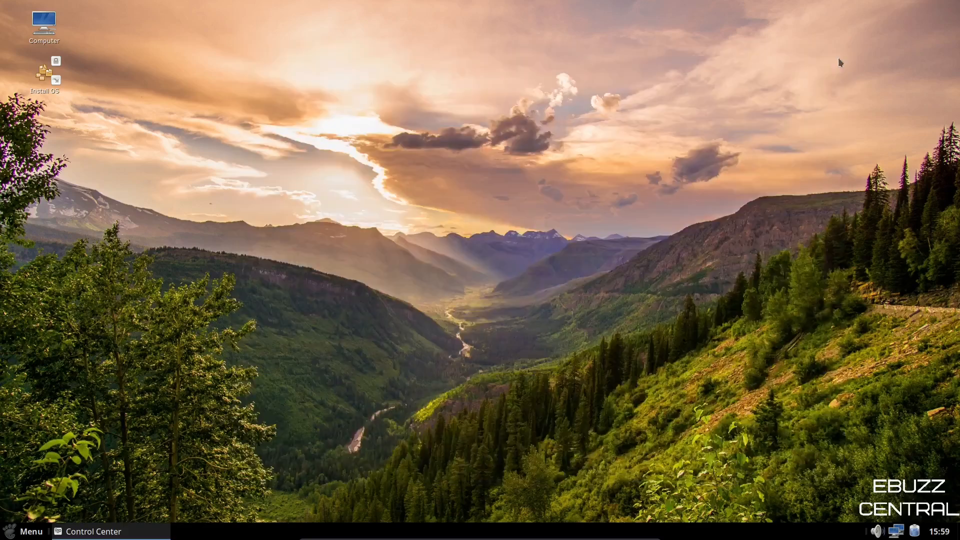
{"action": "left_click", "coordinate": [26, 531]}
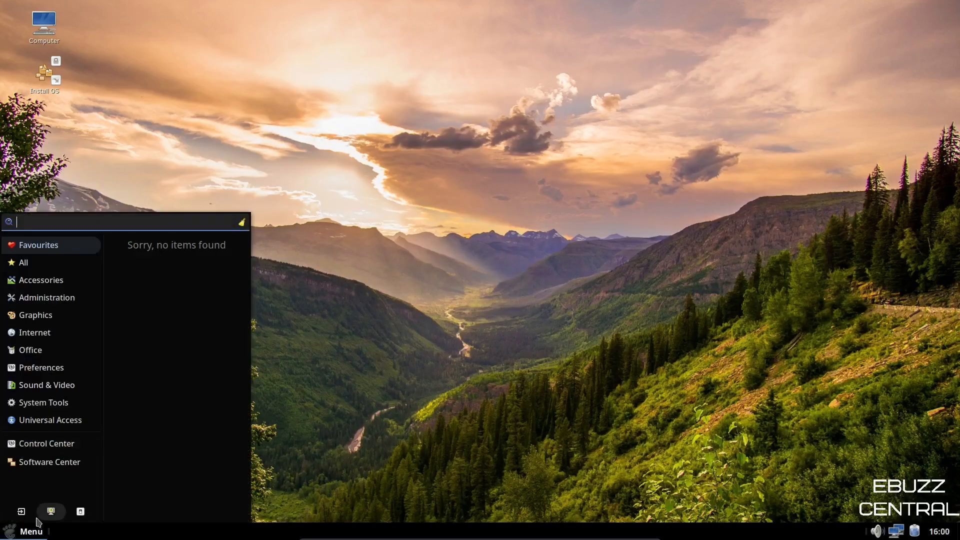
{"action": "mouse_move", "coordinate": [20, 511]}
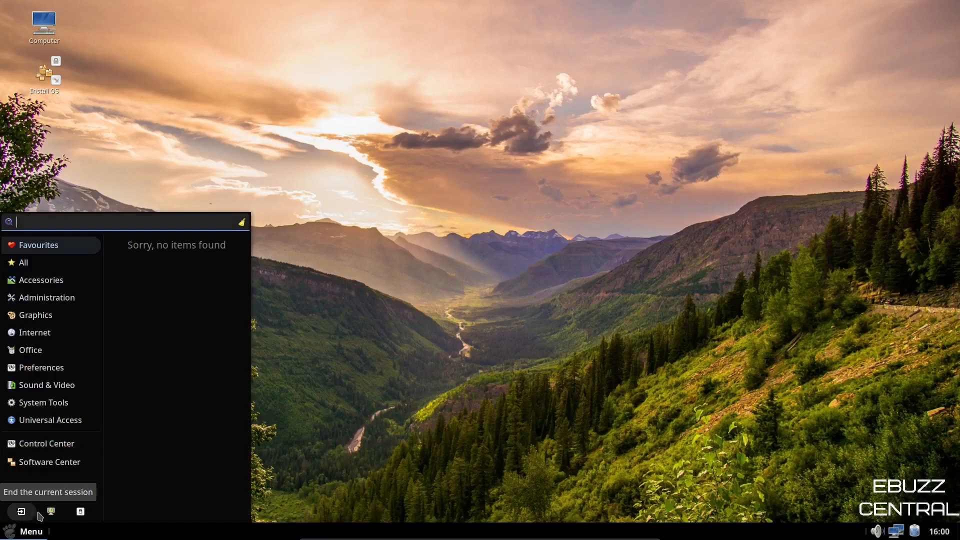
{"action": "mouse_move", "coordinate": [80, 511]}
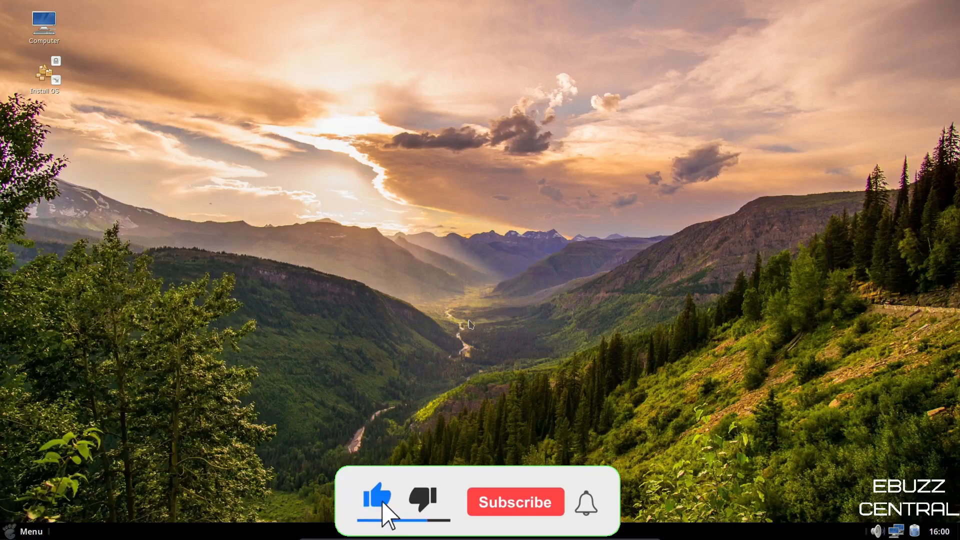
{"action": "left_click", "coordinate": [515, 502]}
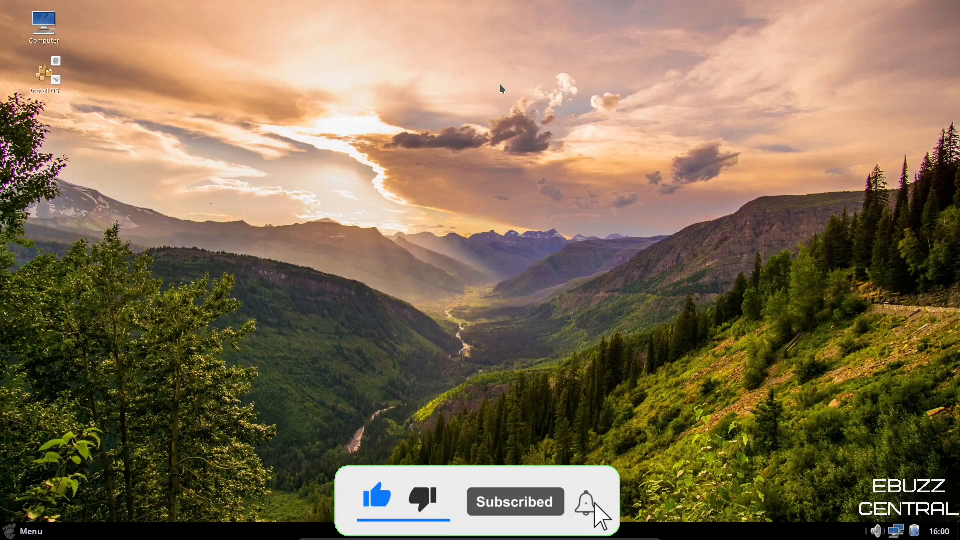